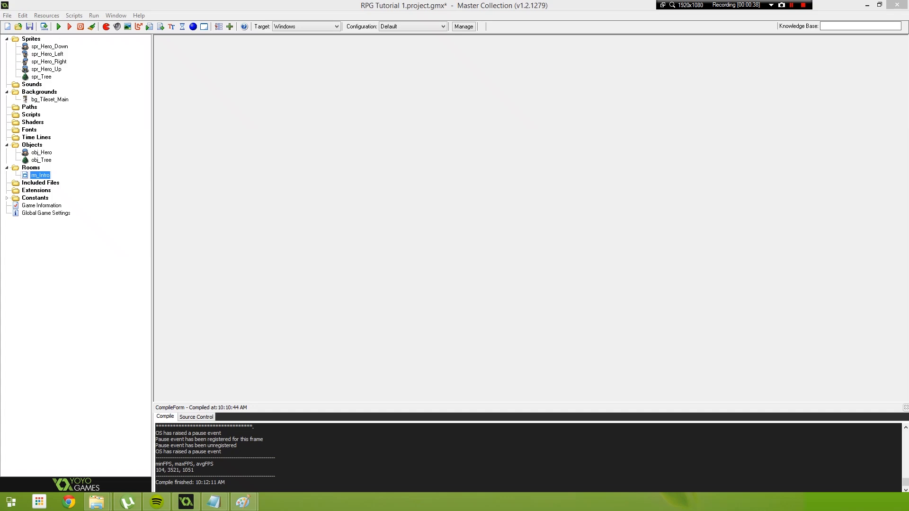
{"action": "mouse_move", "coordinate": [754, 5]}
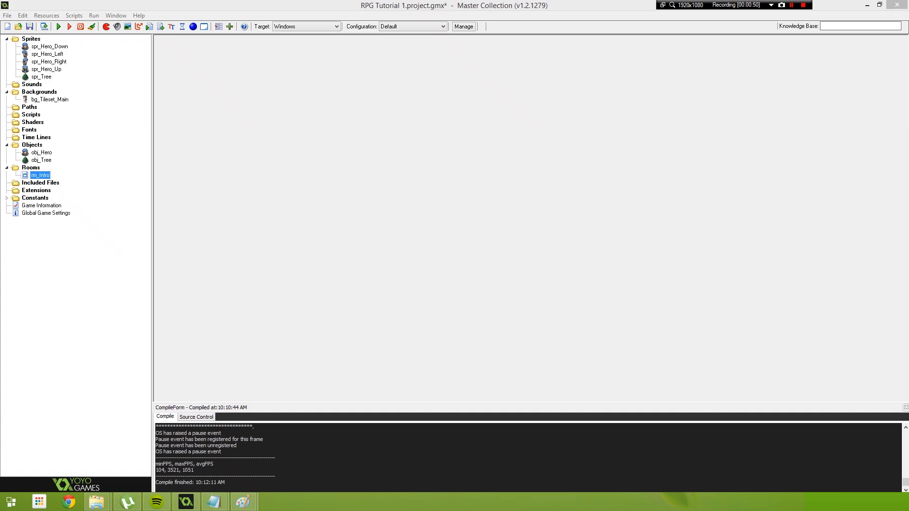
{"action": "mouse_move", "coordinate": [755, 5]}
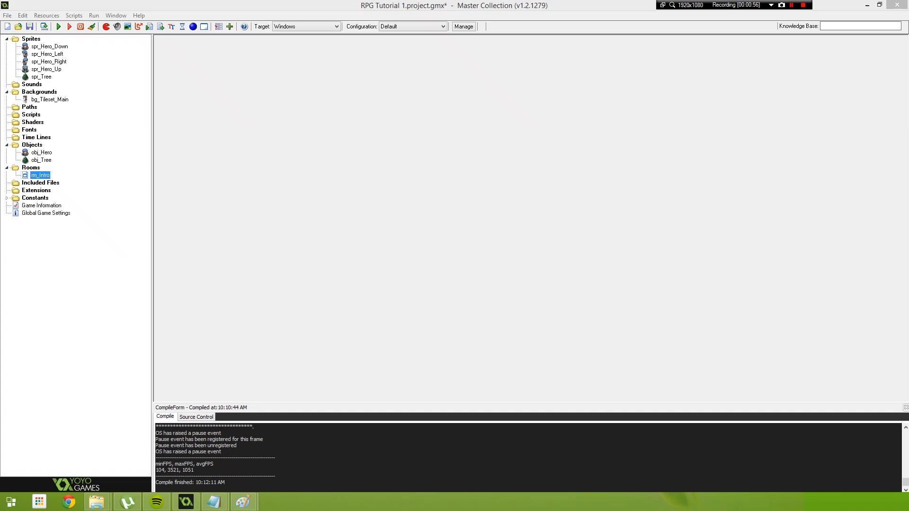
Create sprite spr_Flower from one 32×32 tileset flower frame at offsets 64/1056.
{"action": "right_click", "coordinate": [31, 38]}
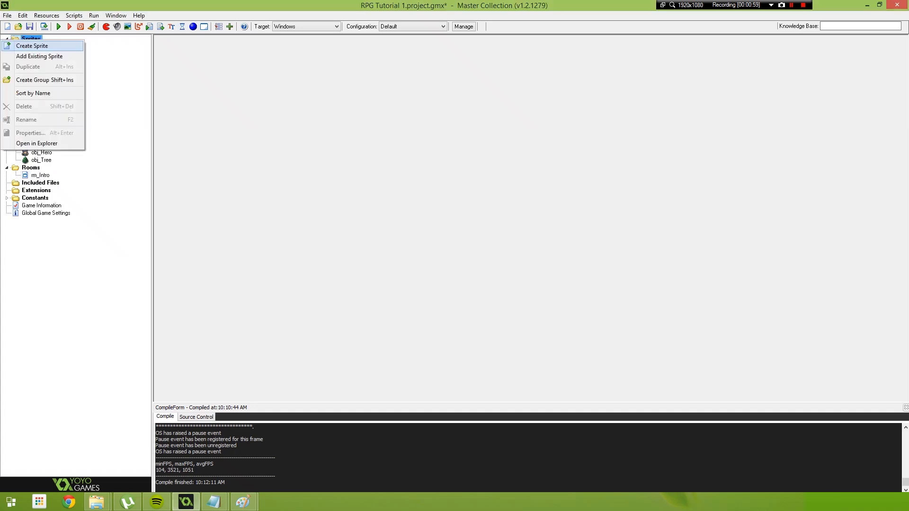
{"action": "left_click", "coordinate": [31, 46]}
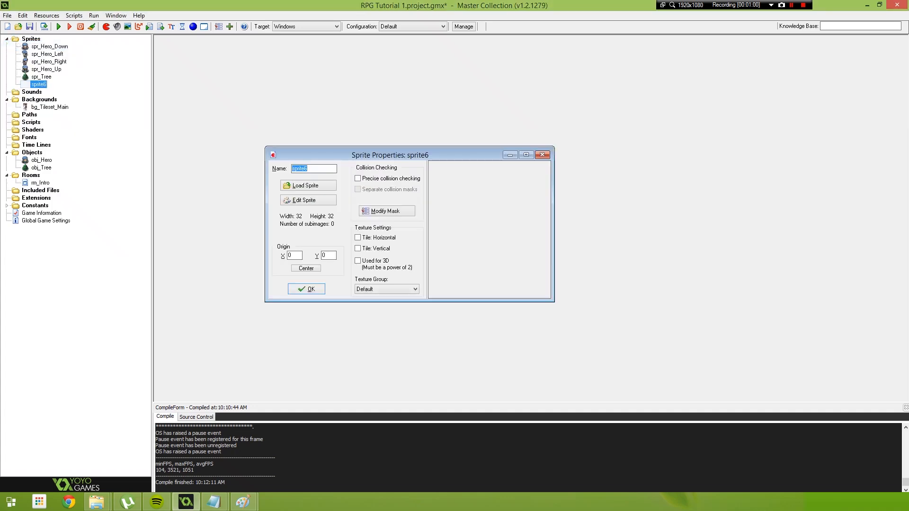
{"action": "type", "text": "spr_Fro"}
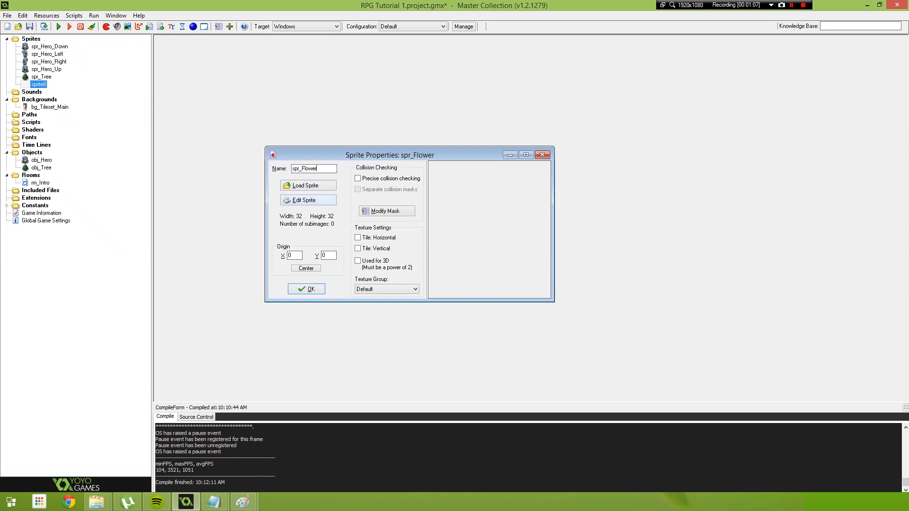
{"action": "left_click", "coordinate": [306, 199]}
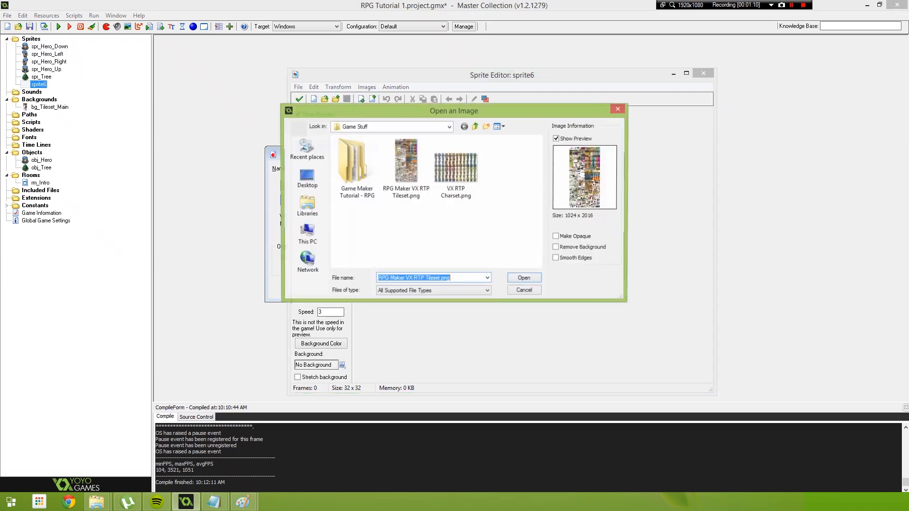
{"action": "left_click", "coordinate": [405, 160]}
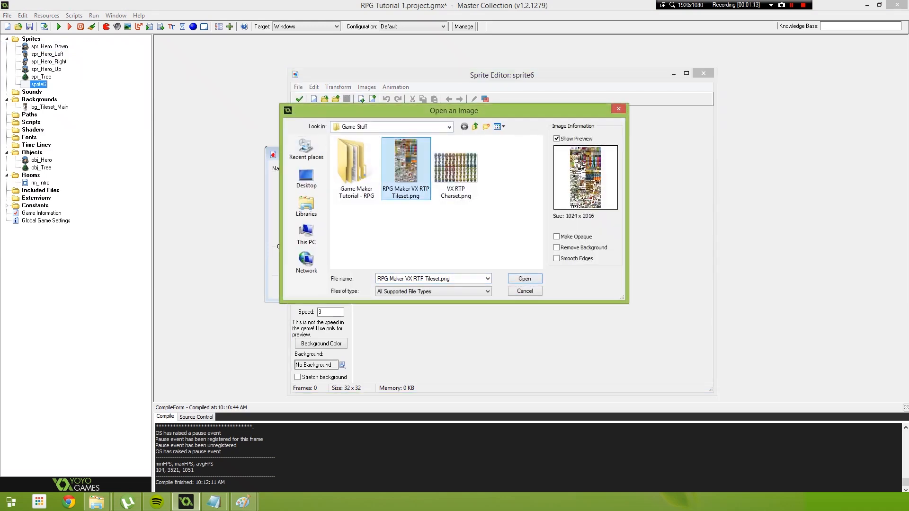
{"action": "left_click", "coordinate": [523, 279]}
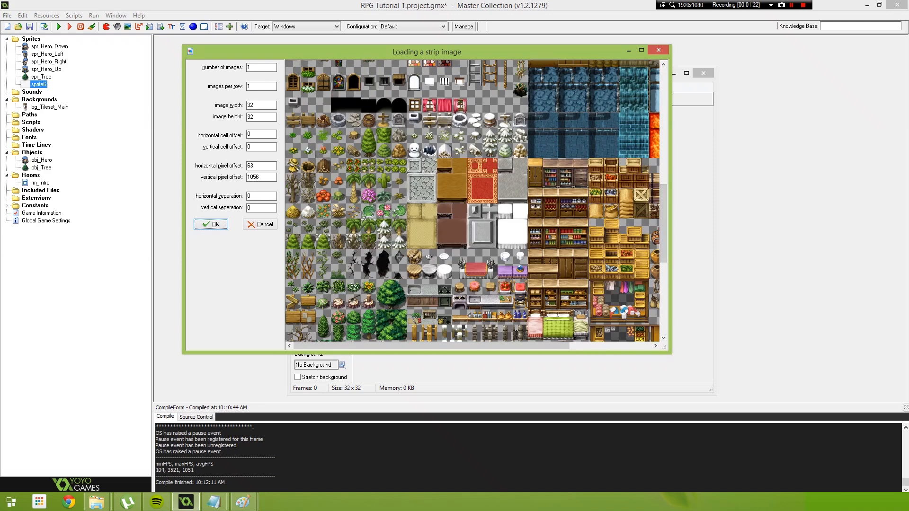
{"action": "type", "text": "64"}
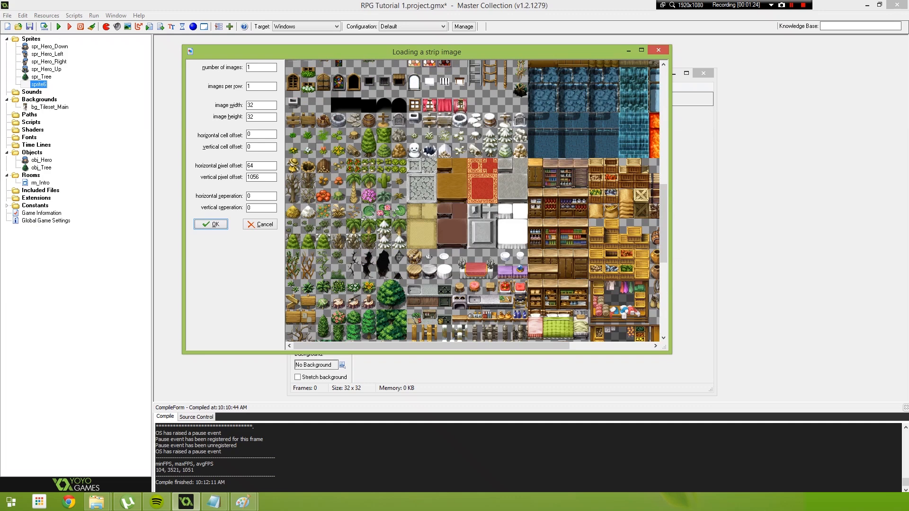
{"action": "left_click", "coordinate": [210, 224]}
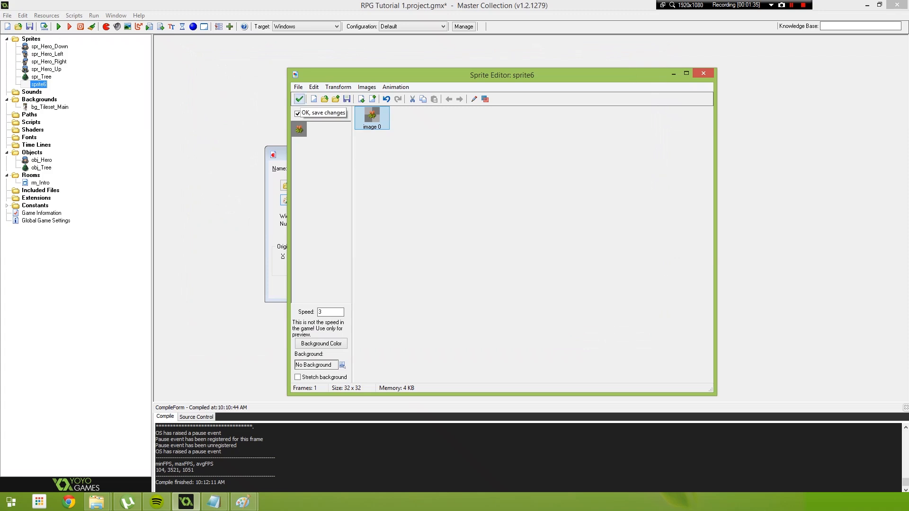
Save the flower frame, centre spr_Flower's origin, and create obj_Flower using it.
{"action": "left_click", "coordinate": [320, 112]}
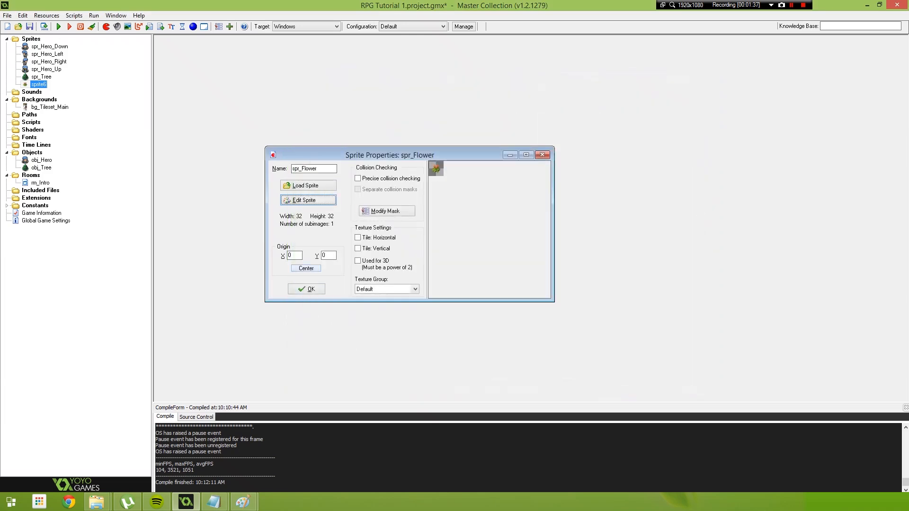
{"action": "left_click", "coordinate": [305, 267]}
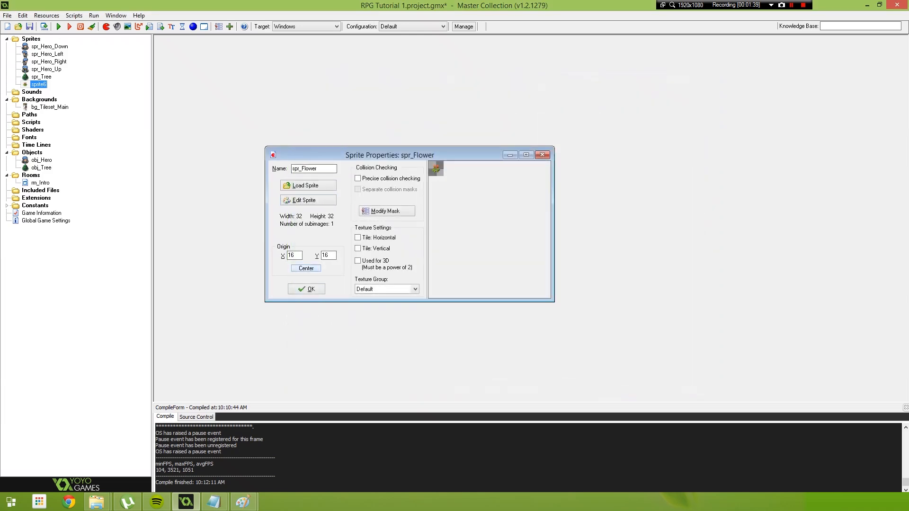
{"action": "left_click", "coordinate": [306, 289]}
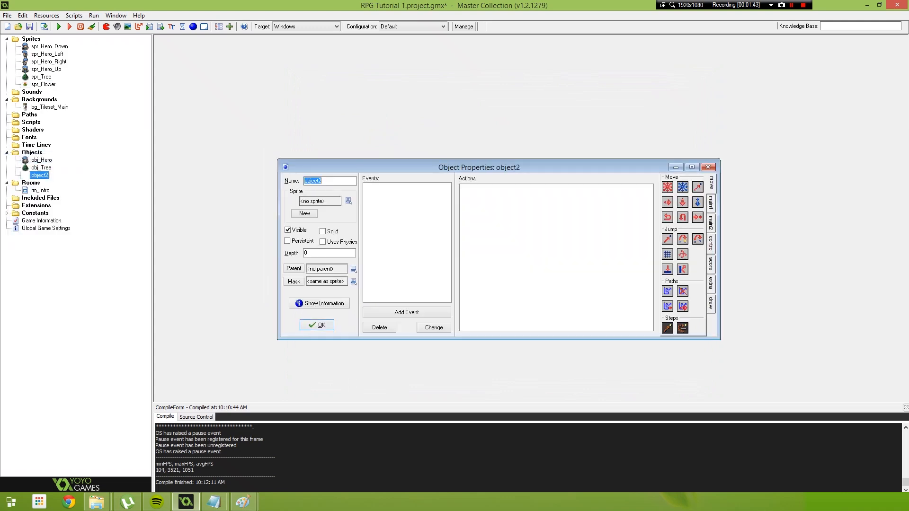
{"action": "type", "text": "obj_Flower"}
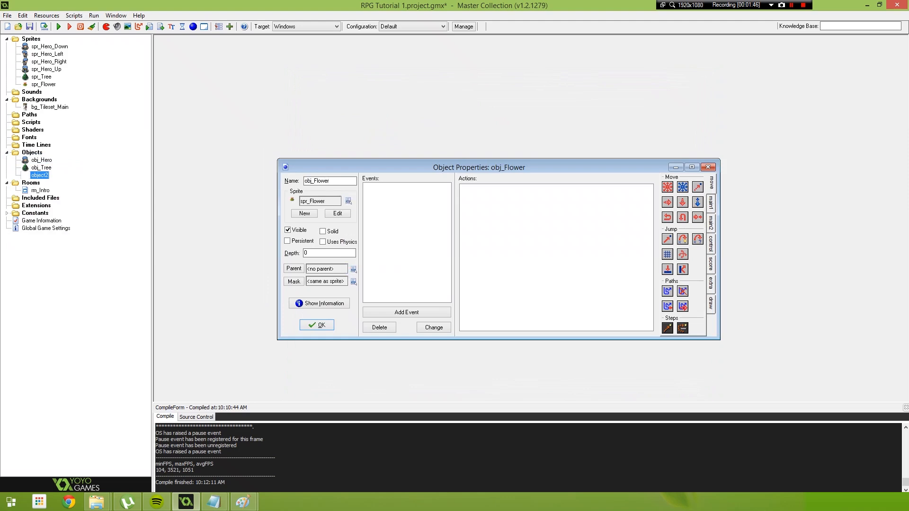
{"action": "left_click", "coordinate": [316, 324]}
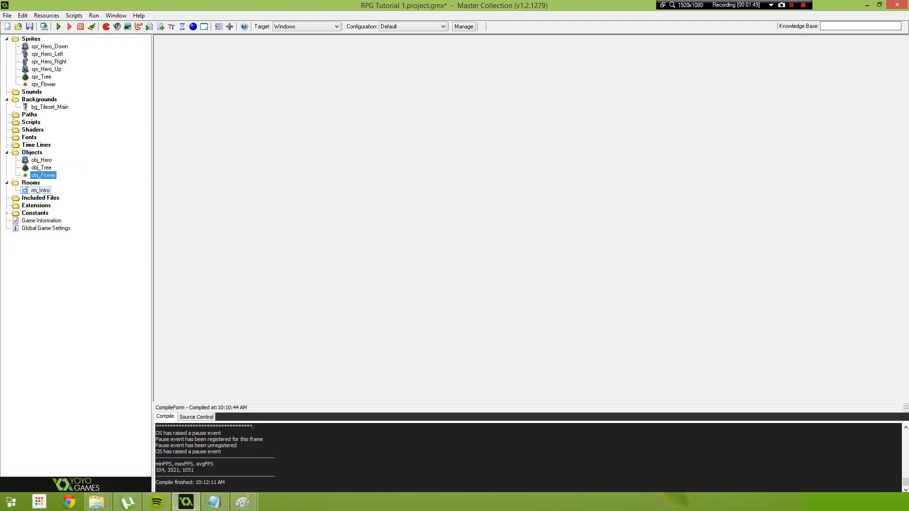
Place obj_Flower instances left, right and around the hero in rm_Intro's clearing.
{"action": "double_click", "coordinate": [40, 191]}
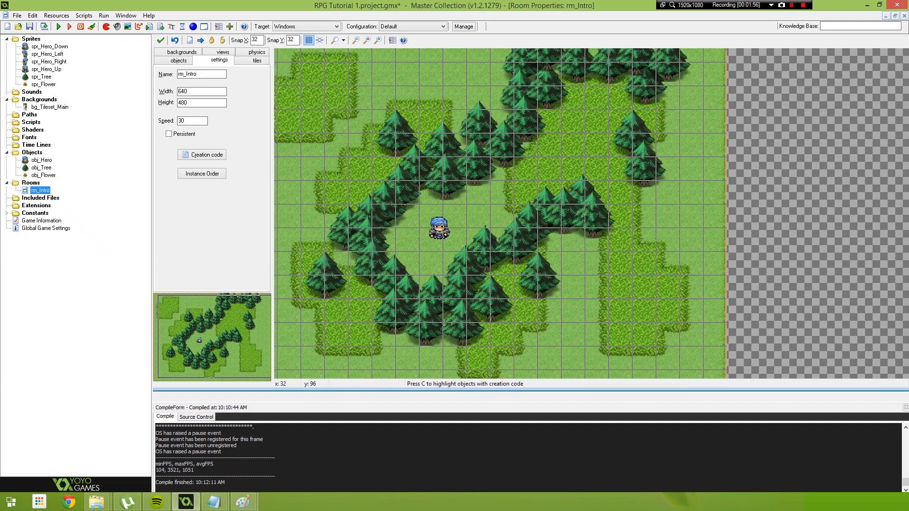
{"action": "left_click", "coordinate": [179, 59]}
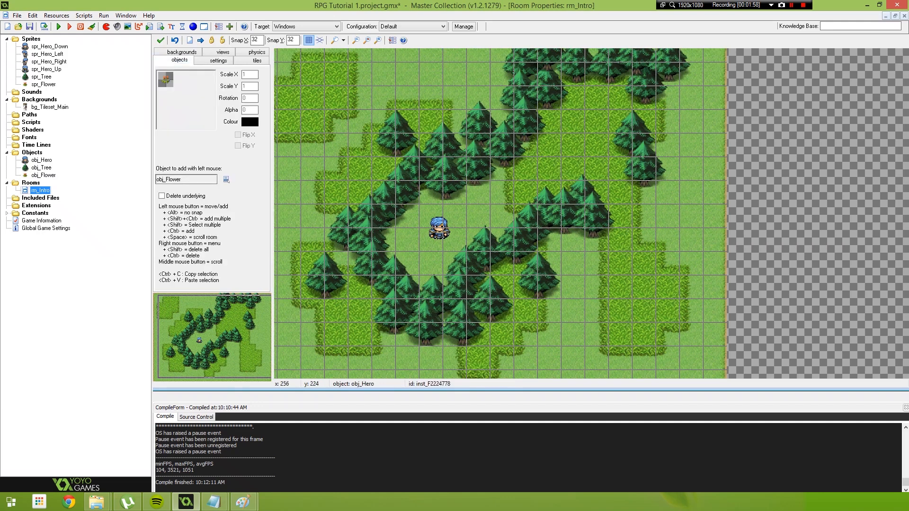
{"action": "left_click", "coordinate": [394, 227]}
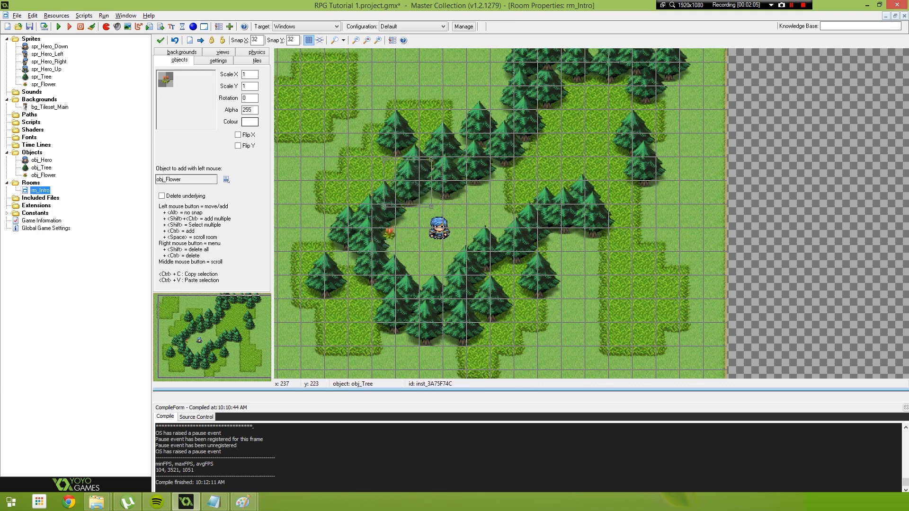
{"action": "left_click", "coordinate": [431, 191]}
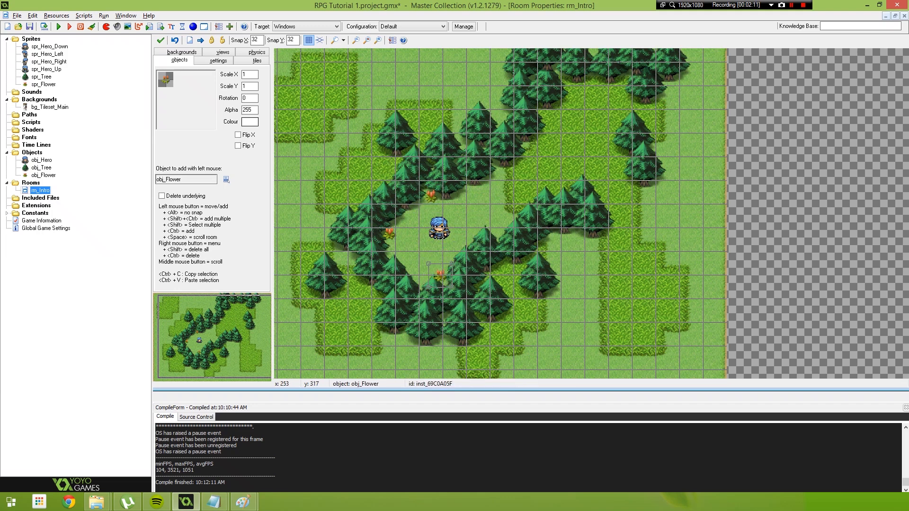
{"action": "left_click", "coordinate": [497, 220]}
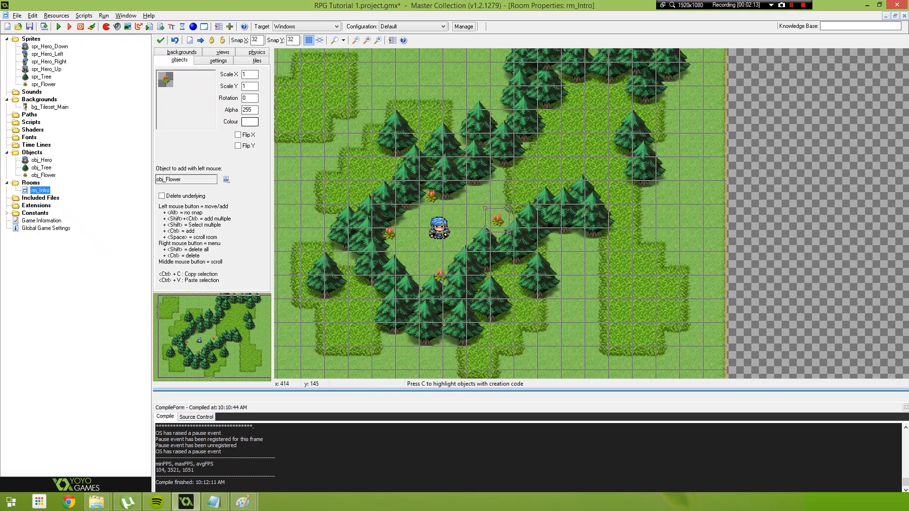
{"action": "left_click", "coordinate": [571, 89]}
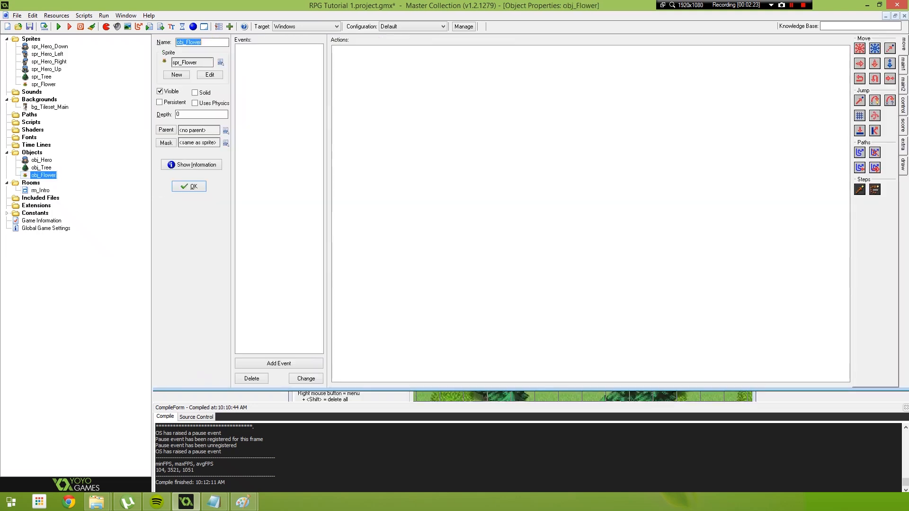
Add a Create event to obj_Flower with '///Depth Correction' and depth = y * -1;.
{"action": "left_click", "coordinate": [279, 364]}
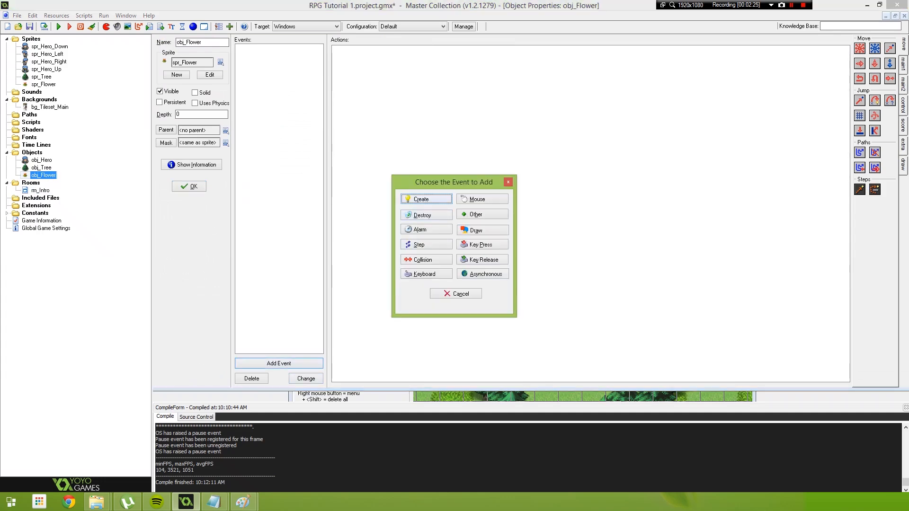
{"action": "left_click", "coordinate": [425, 199]}
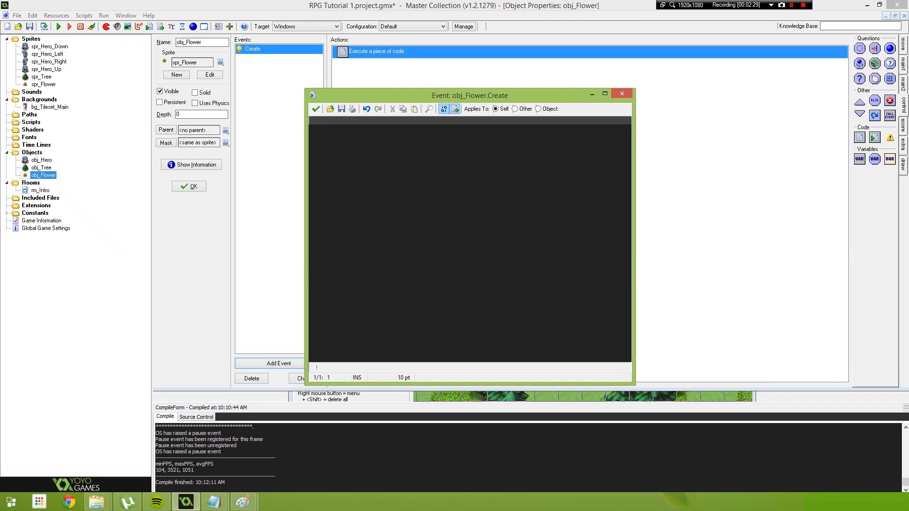
{"action": "type", "text": "depth = y"}
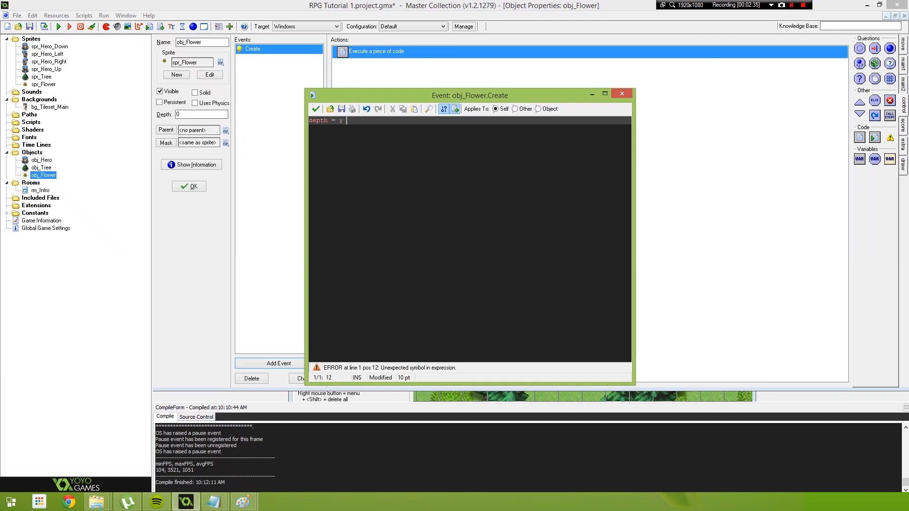
{"action": "type", "text": "* -1;"}
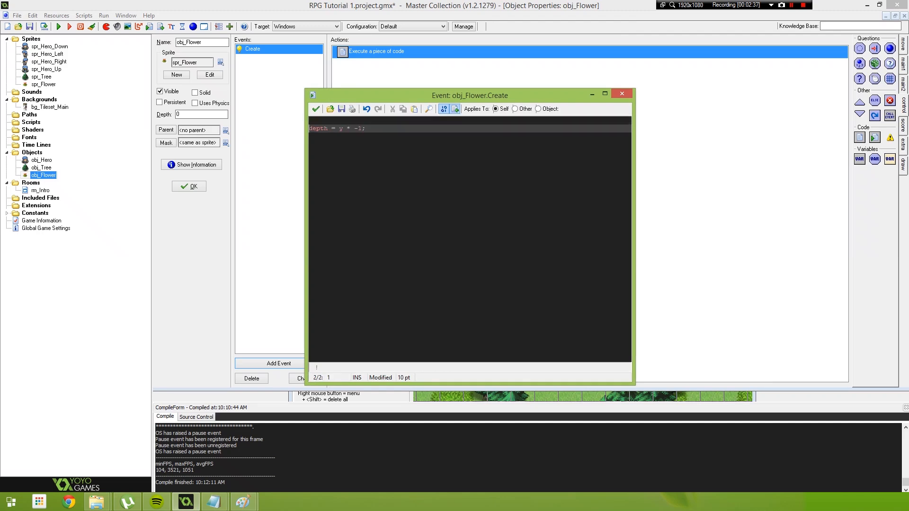
{"action": "type", "text": "///Depth Correc"}
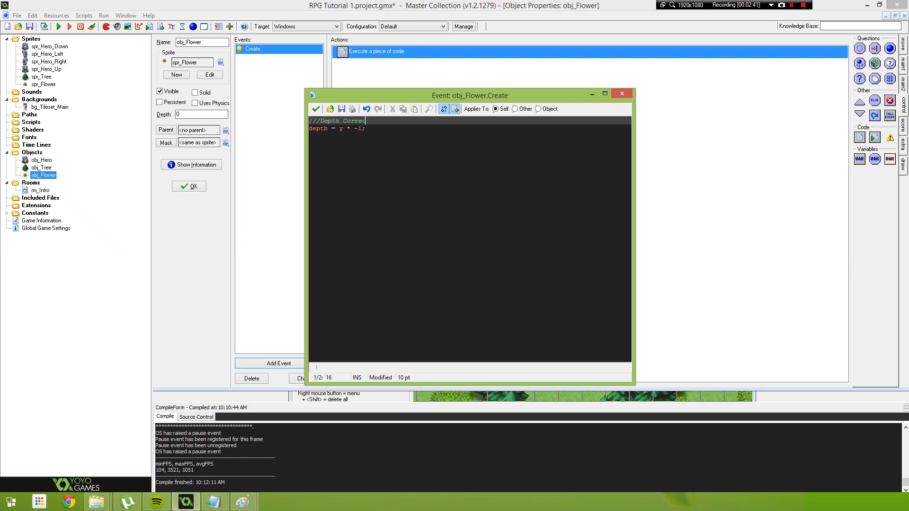
{"action": "type", "text": "tion"}
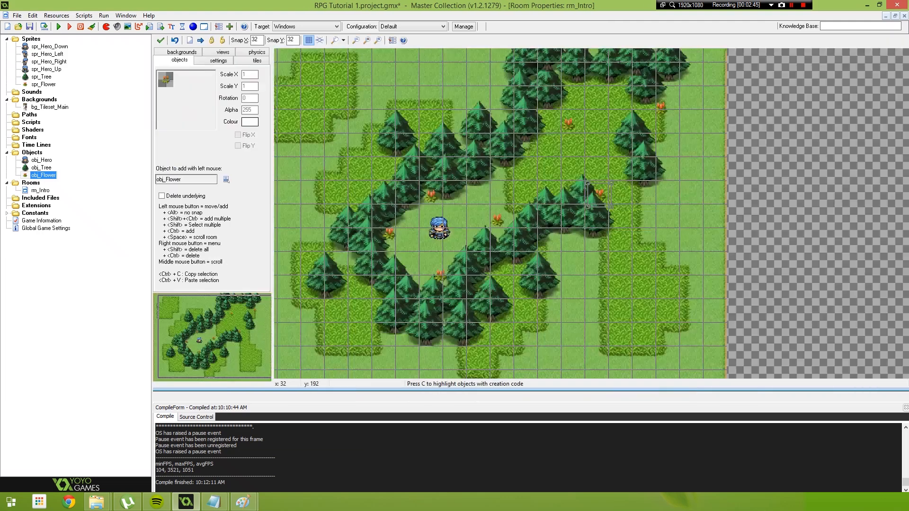
{"action": "left_click", "coordinate": [58, 26]}
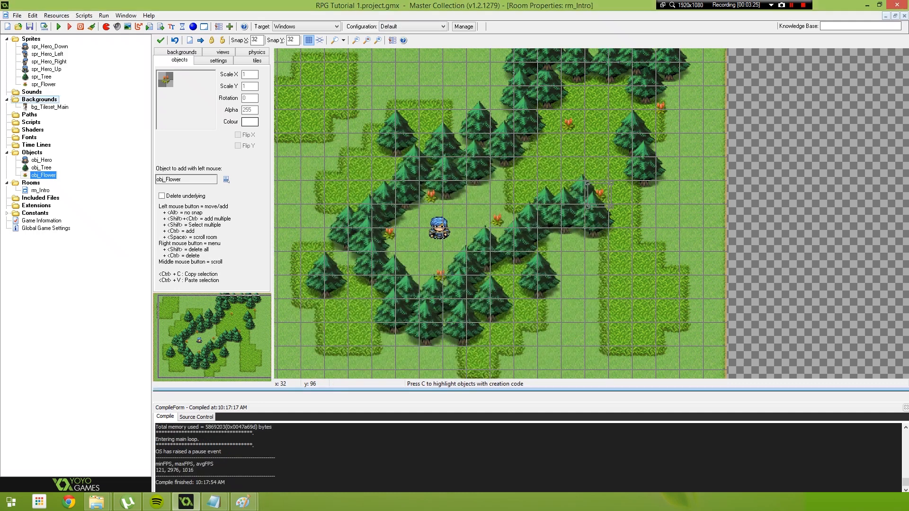
Open spr_Flower's second frame, image 1, in the Image Editor.
{"action": "double_click", "coordinate": [43, 84]}
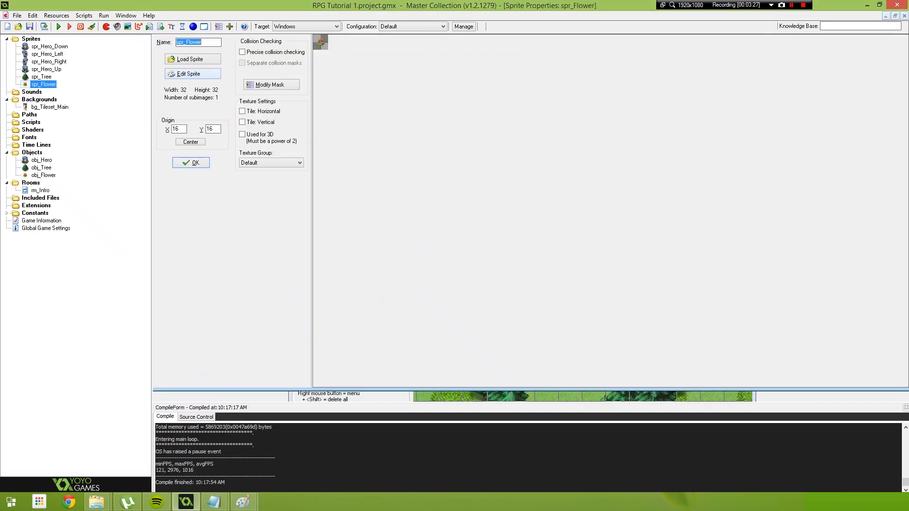
{"action": "left_click", "coordinate": [191, 74]}
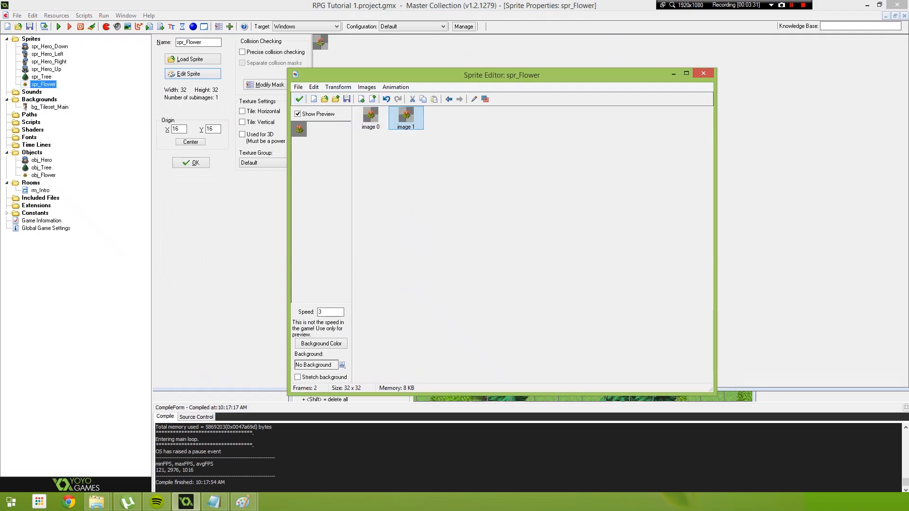
{"action": "double_click", "coordinate": [406, 118]}
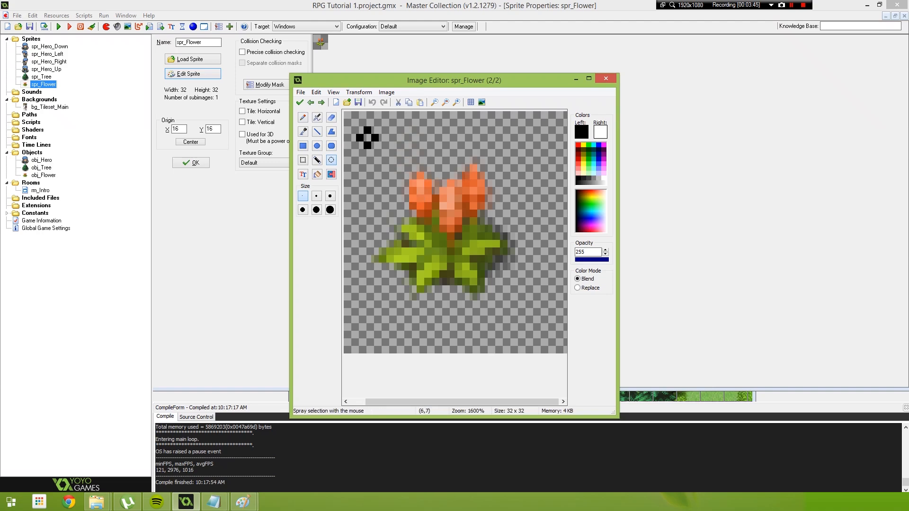
Rectangle-select a flower bud on frame 2 and drag it to a new spot.
{"action": "left_click", "coordinate": [423, 197]}
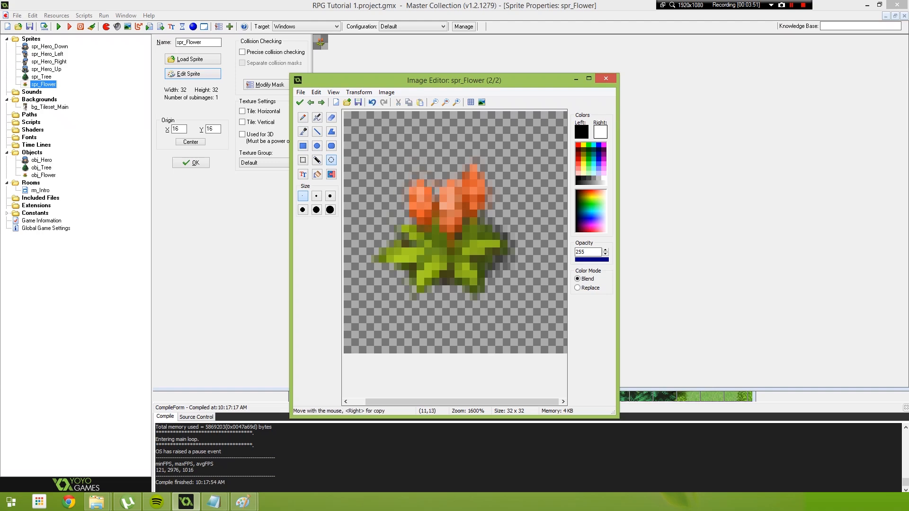
{"action": "left_click", "coordinate": [406, 209]}
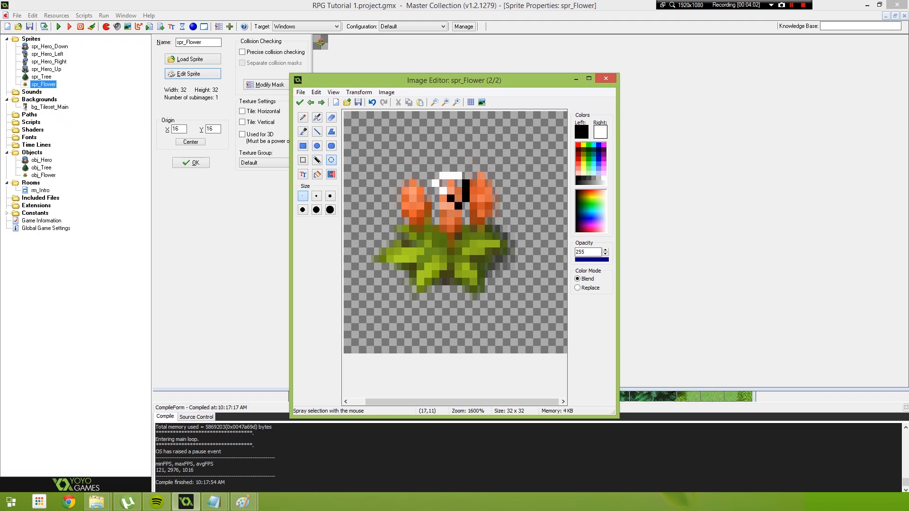
{"action": "left_click_drag", "start_coordinate": [443, 199], "coordinate": [458, 238]}
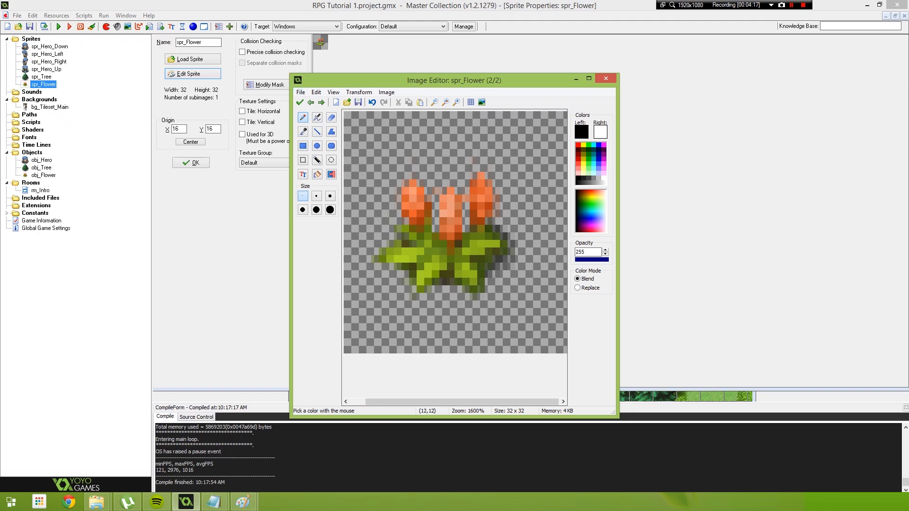
{"action": "mouse_move", "coordinate": [425, 410]}
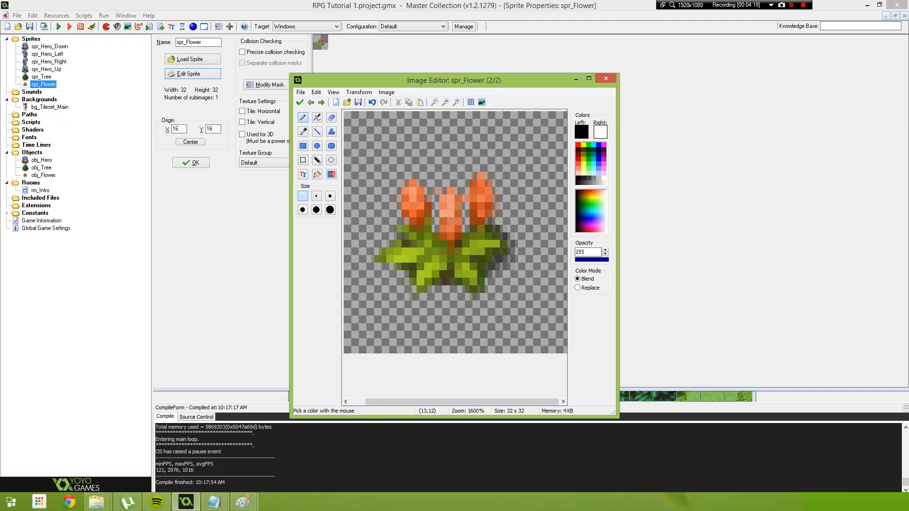
Sample the orange petal colour and paint over gaps in the flower buds.
{"action": "left_click", "coordinate": [436, 228]}
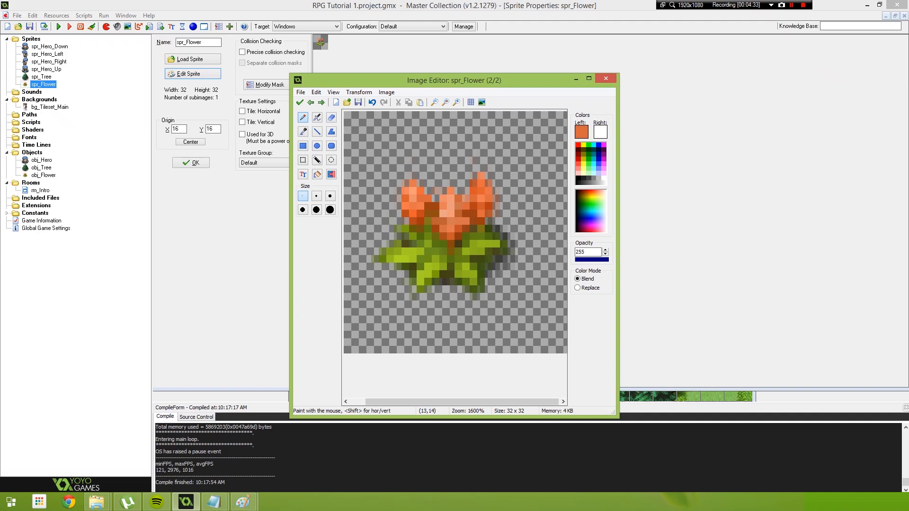
{"action": "left_click", "coordinate": [435, 213]}
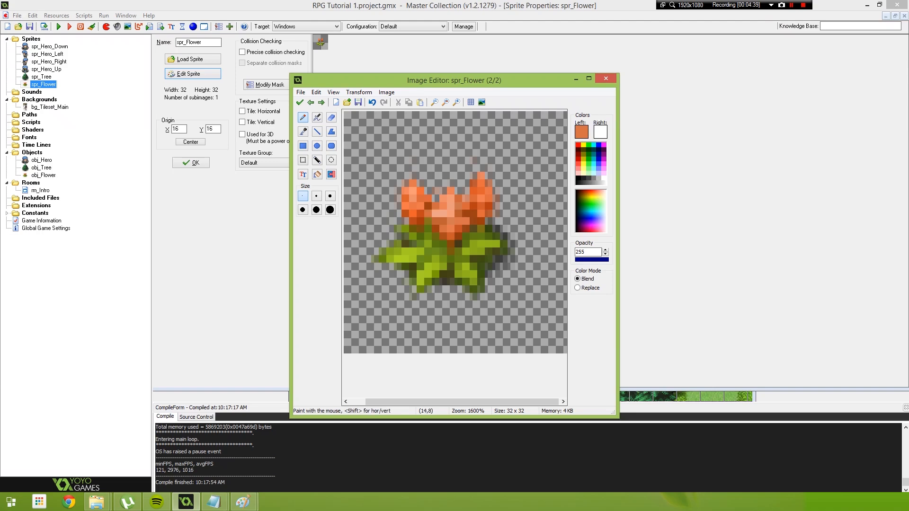
{"action": "left_click", "coordinate": [604, 78]}
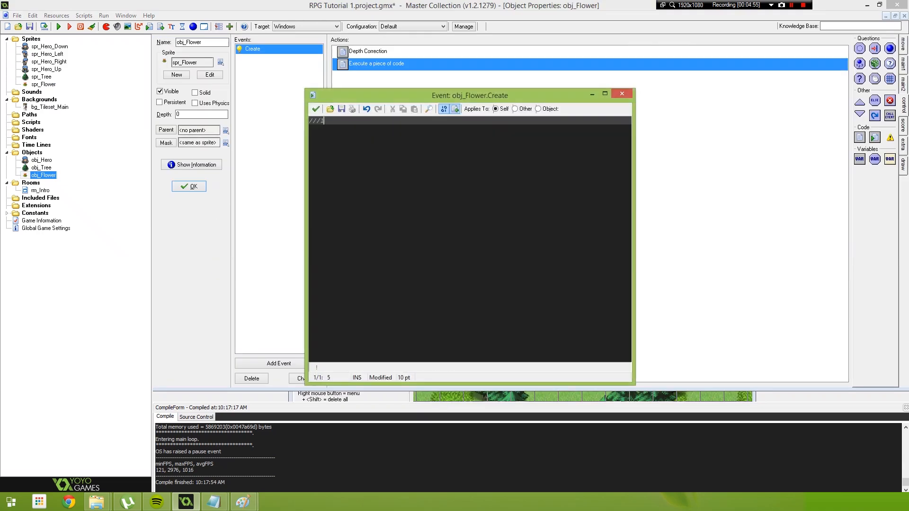
Write the Animation Speed Timer code: image_speed = 0.08 + random(0.02);.
{"action": "type", "text": "Animation Speed Timer"}
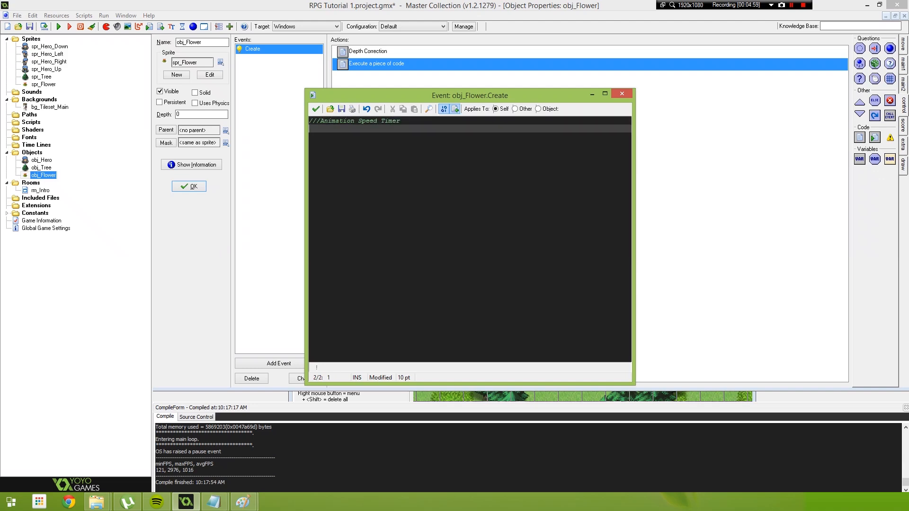
{"action": "type", "text": "image_speed ="}
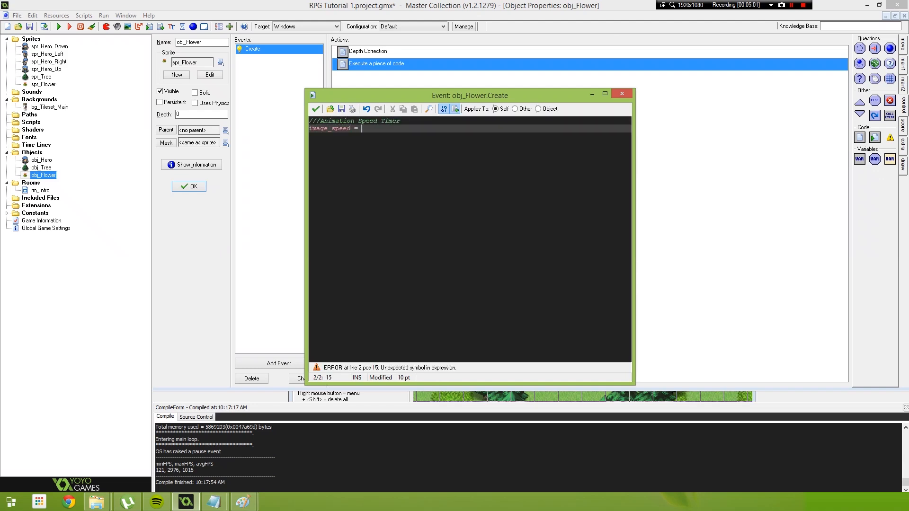
{"action": "type", "text": "0.1"}
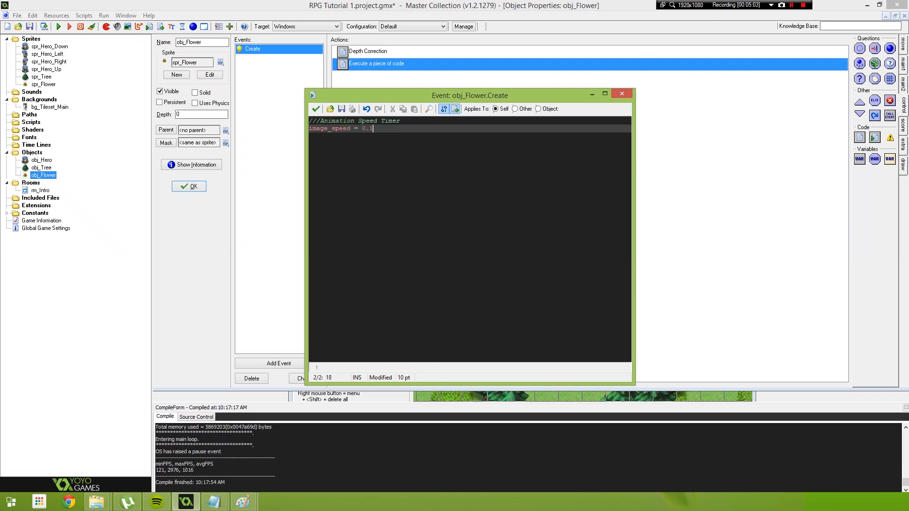
{"action": "type", "text": "0"}
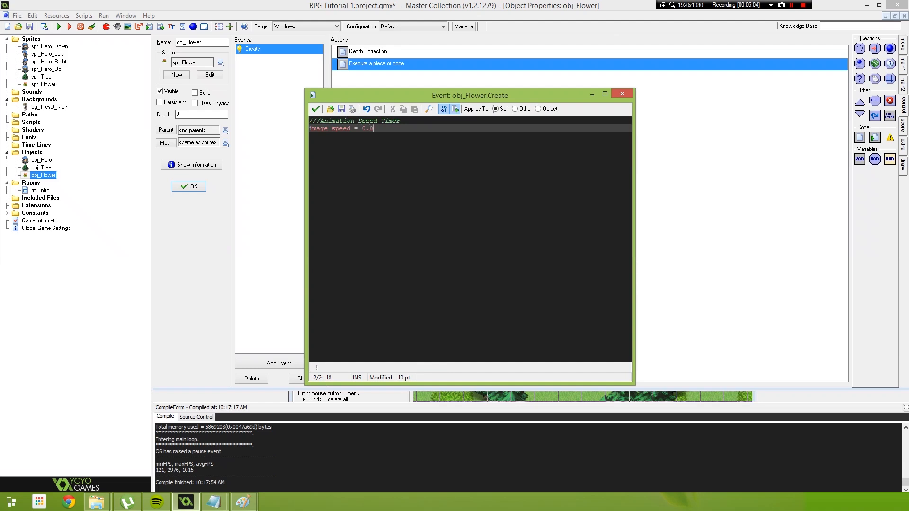
{"action": "type", "text": "8 +"}
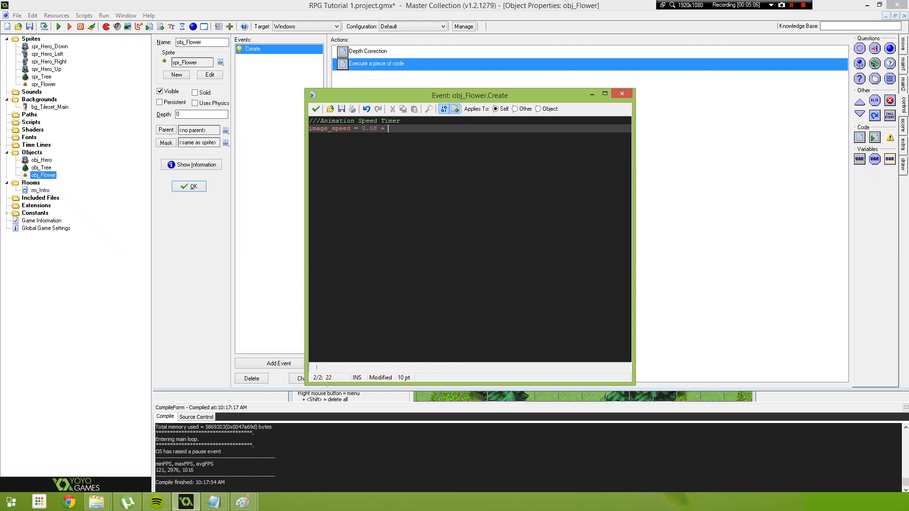
{"action": "type", "text": "random(0.0"}
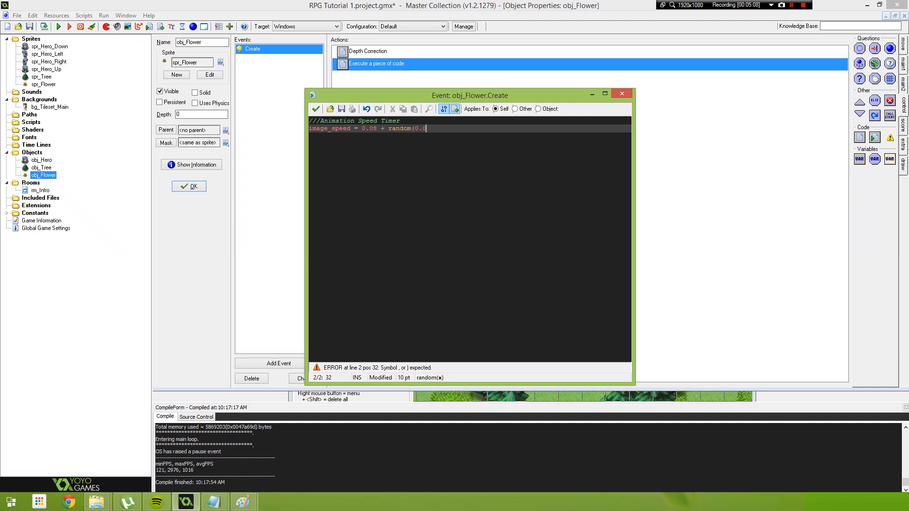
{"action": "type", "text": "2"}
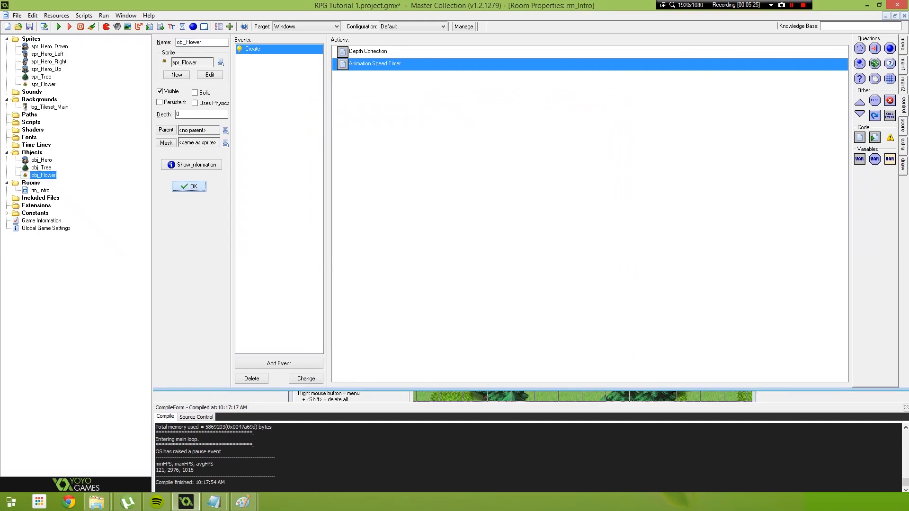
Confirm obj_Flower's property changes with OK.
{"action": "left_click", "coordinate": [188, 186]}
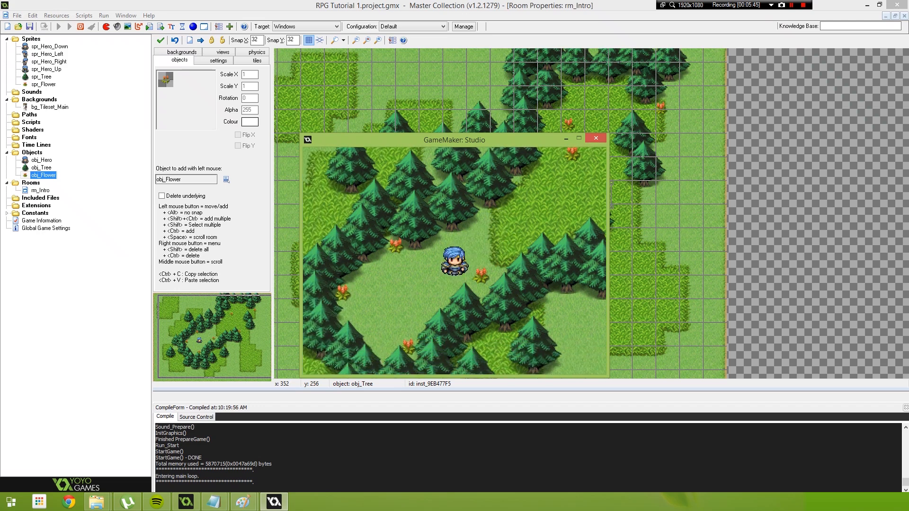
Open spr_Tree's frames for editing and add a second tree frame.
{"action": "double_click", "coordinate": [41, 77]}
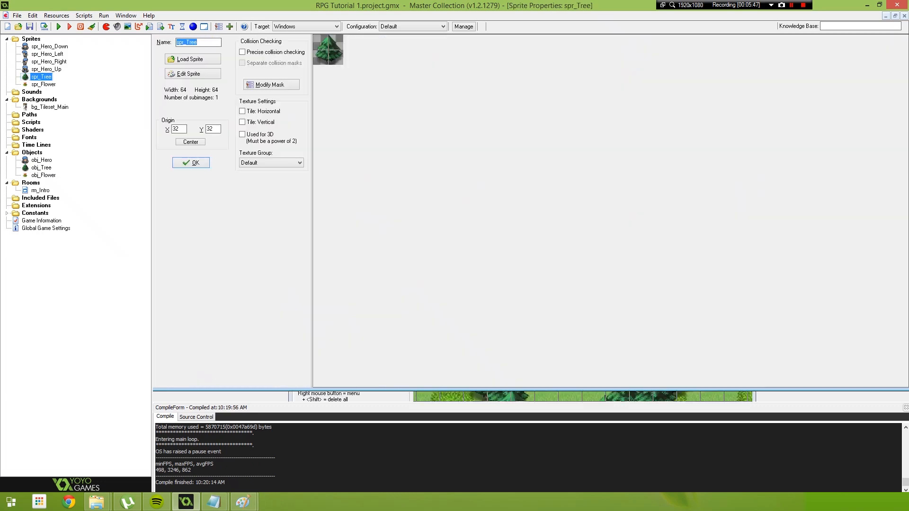
{"action": "left_click", "coordinate": [192, 74]}
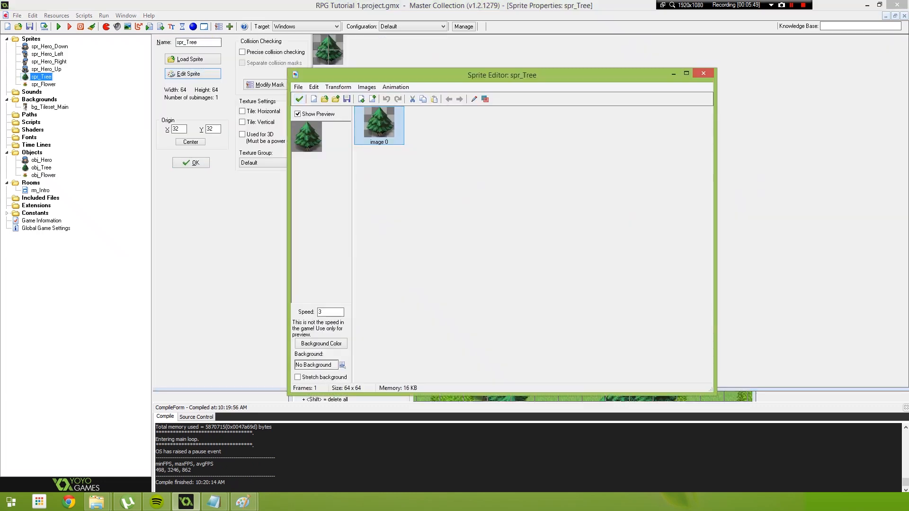
{"action": "double_click", "coordinate": [378, 119]}
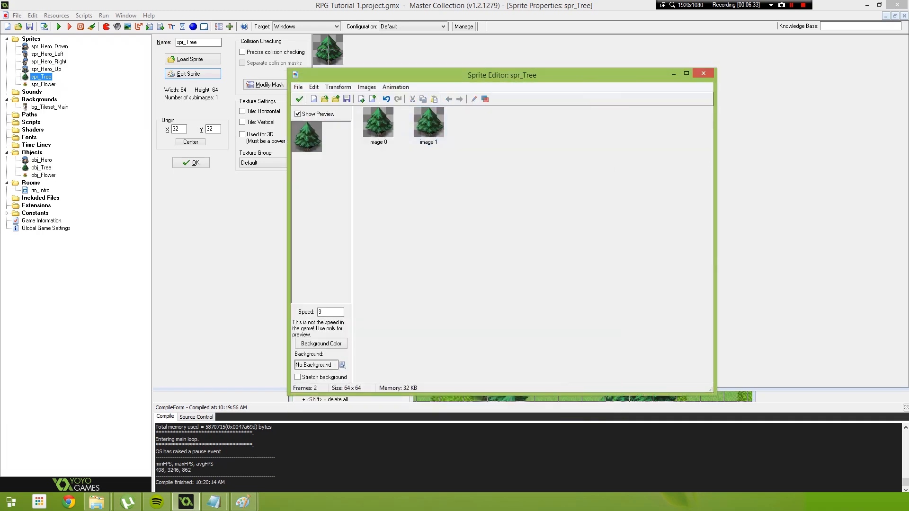
Add a third tree frame to spr_Tree, paint it, and confirm the edit.
{"action": "left_click", "coordinate": [373, 99]}
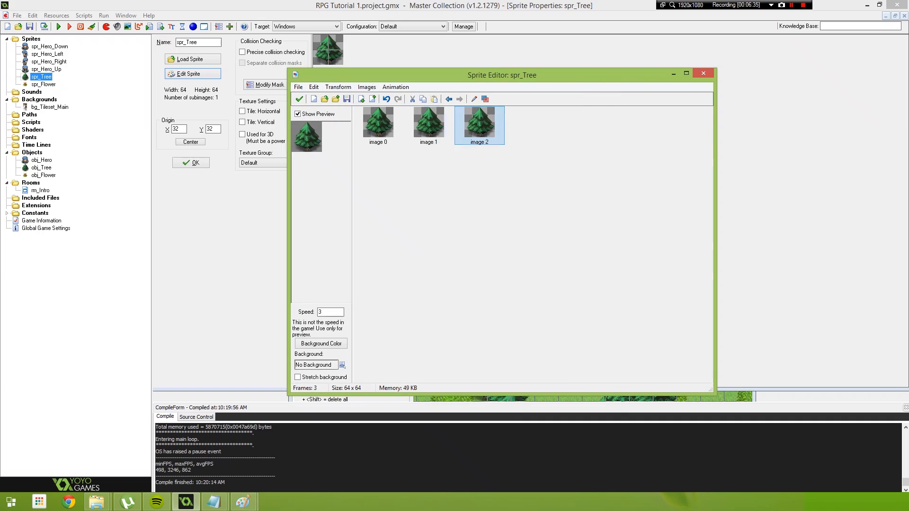
{"action": "double_click", "coordinate": [478, 120]}
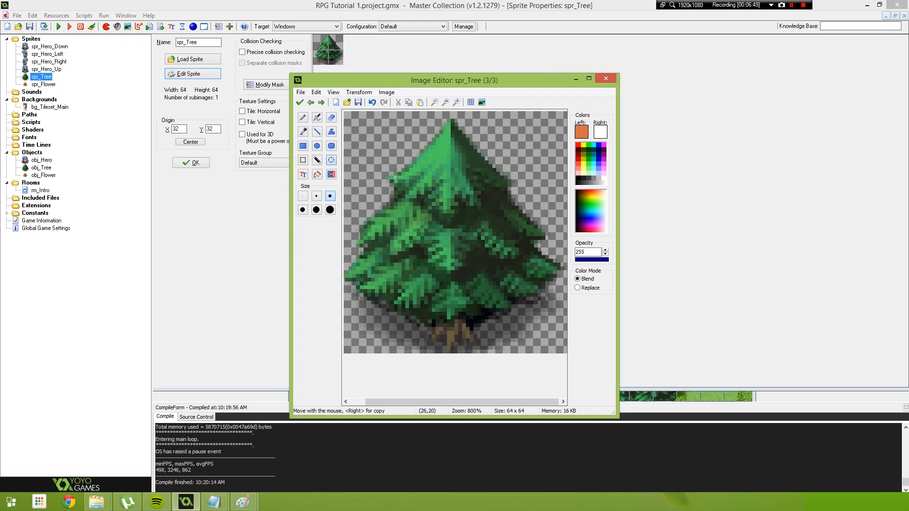
{"action": "mouse_move", "coordinate": [387, 157]}
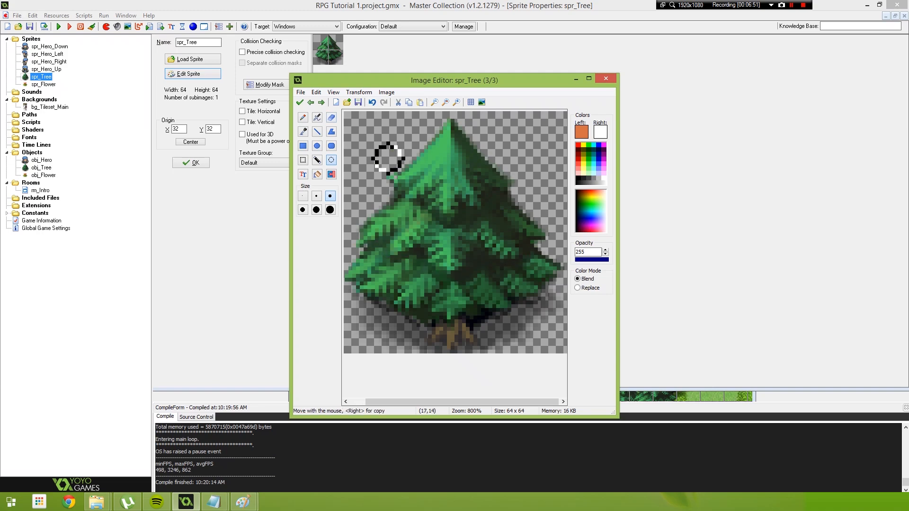
{"action": "mouse_move", "coordinate": [391, 160]}
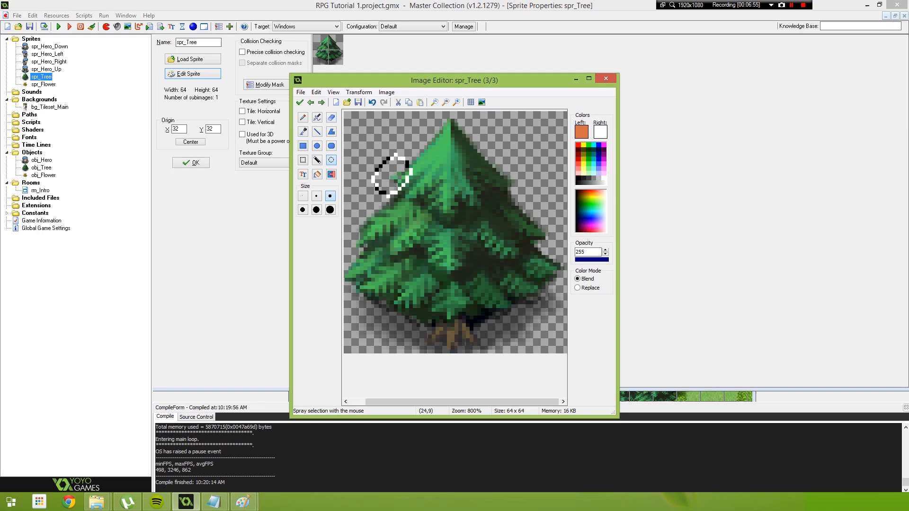
{"action": "left_click", "coordinate": [299, 102]}
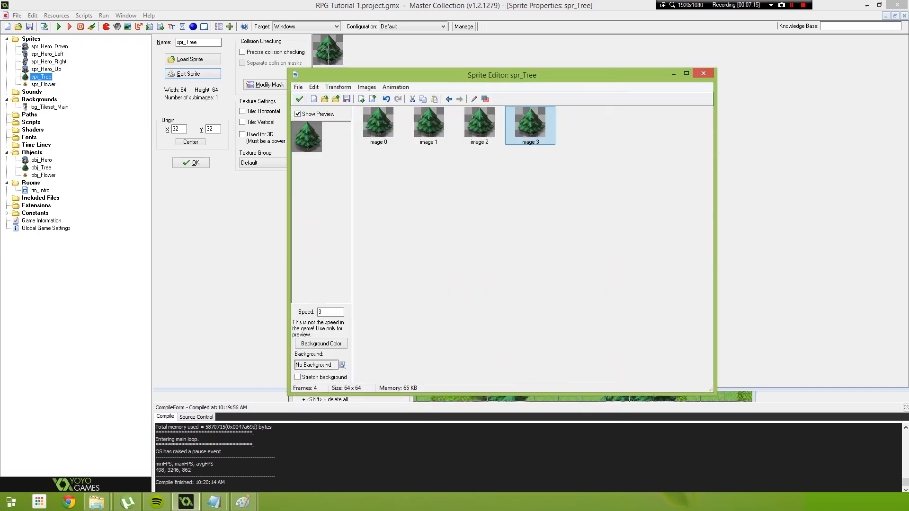
Confirm the four-frame spr_Tree and bring up the rm_Intro forest room.
{"action": "left_click", "coordinate": [478, 121]}
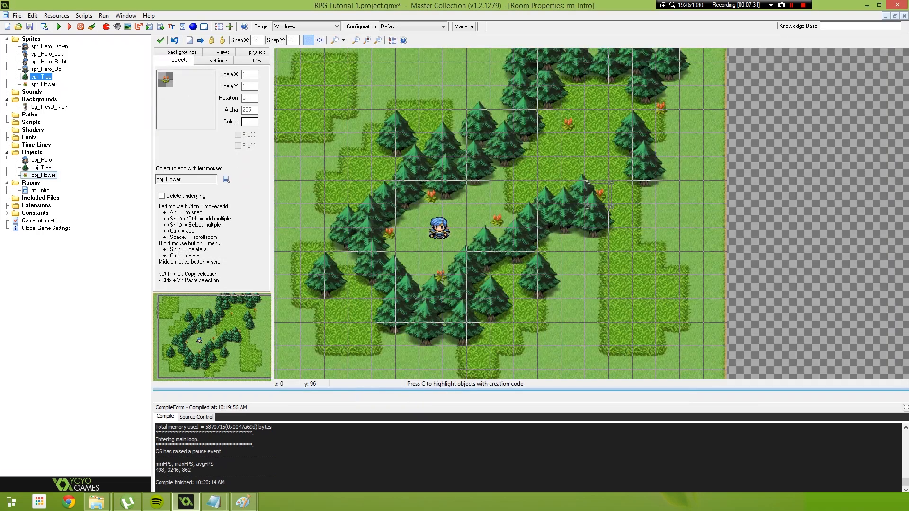
Title obj_Tree's Create event code ///Depth Correction.
{"action": "double_click", "coordinate": [42, 168]}
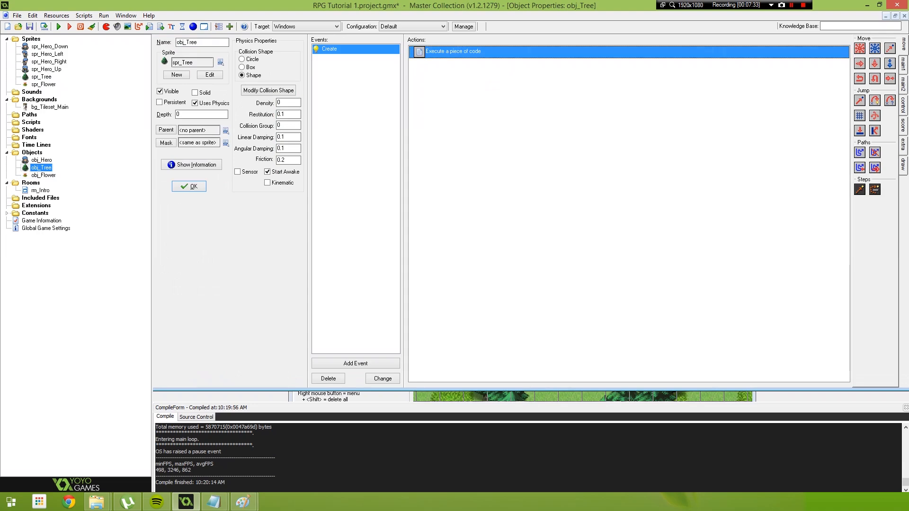
{"action": "double_click", "coordinate": [452, 51]}
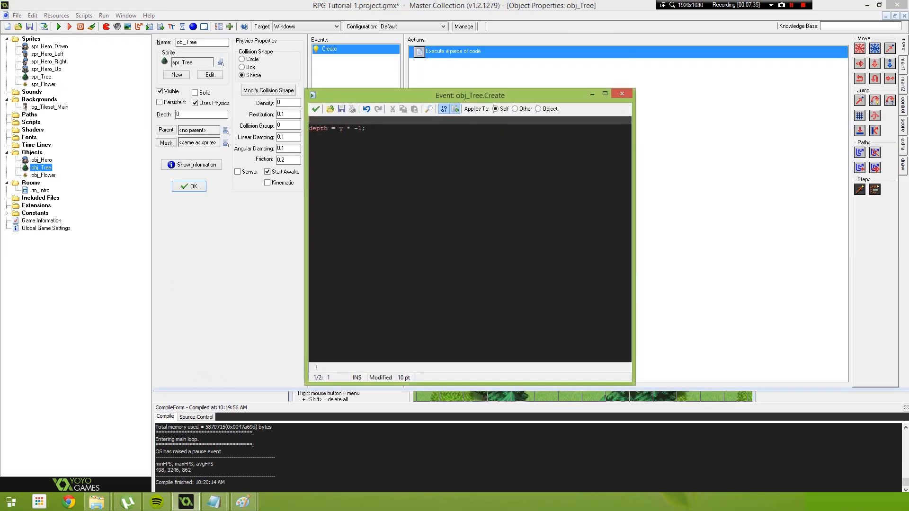
{"action": "type", "text": "///Depth Corr"}
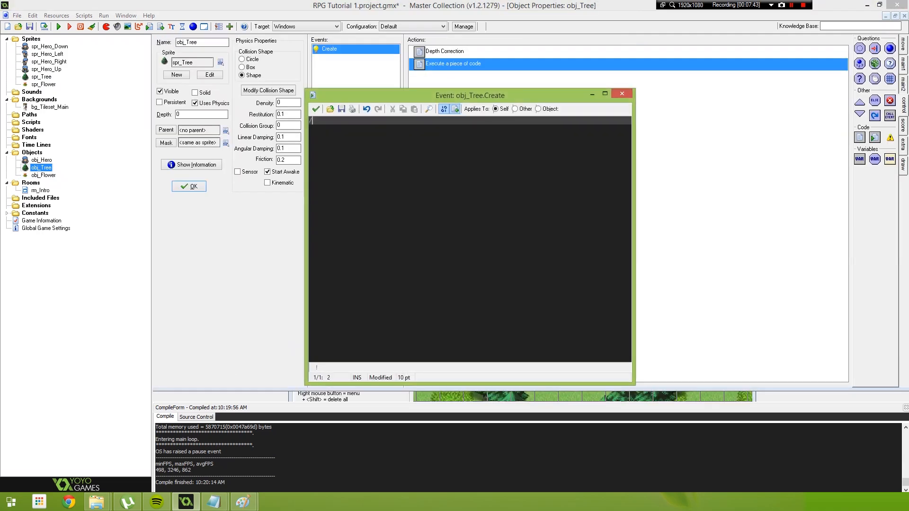
Add an ///Animation Timer action setting image_speed = 0.08 + random(0.03).
{"action": "type", "text": "///Animation Timer"}
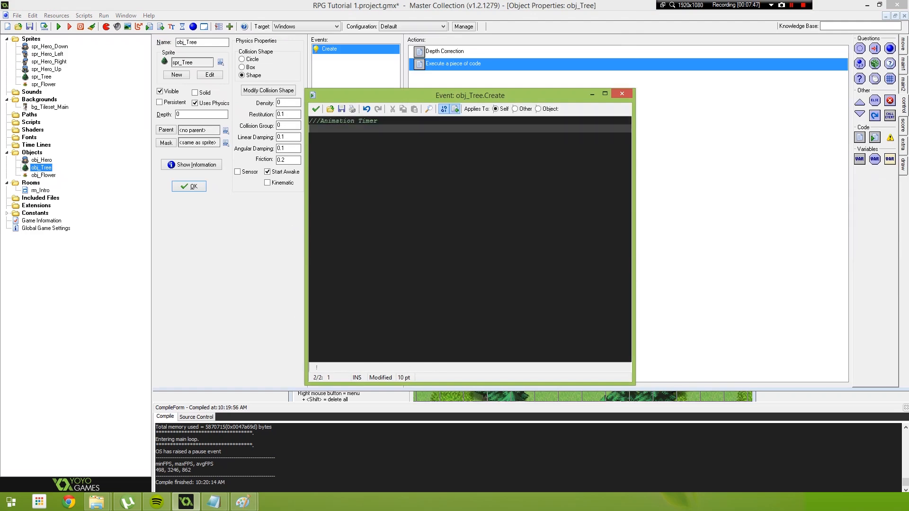
{"action": "type", "text": "image_speed = 0."}
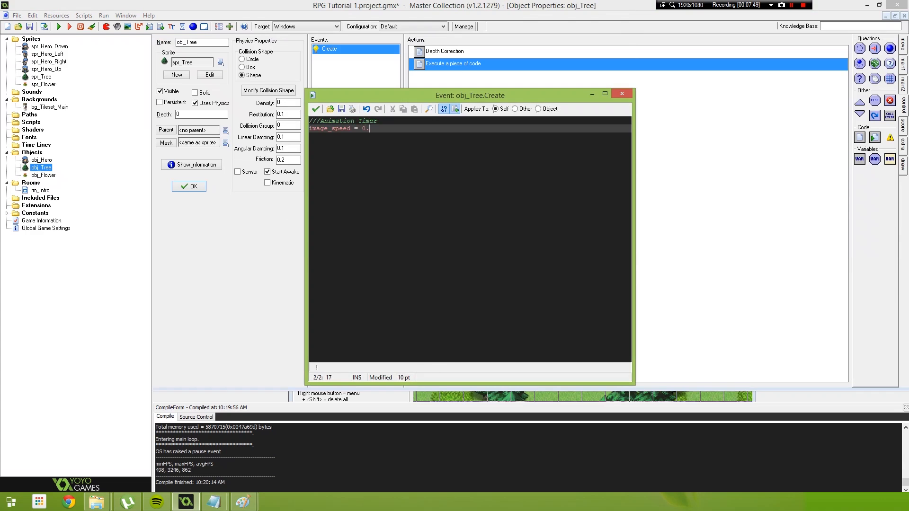
{"action": "type", "text": "08"}
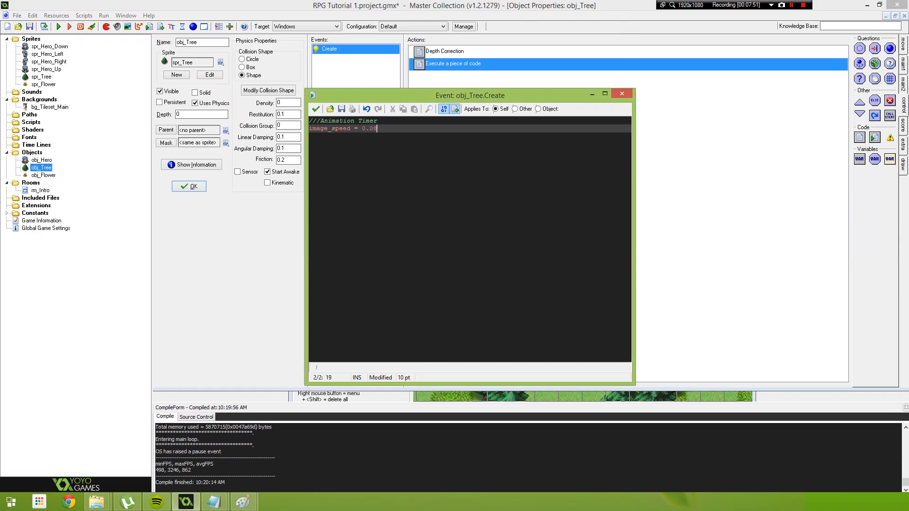
{"action": "type", "text": "+ random(0."}
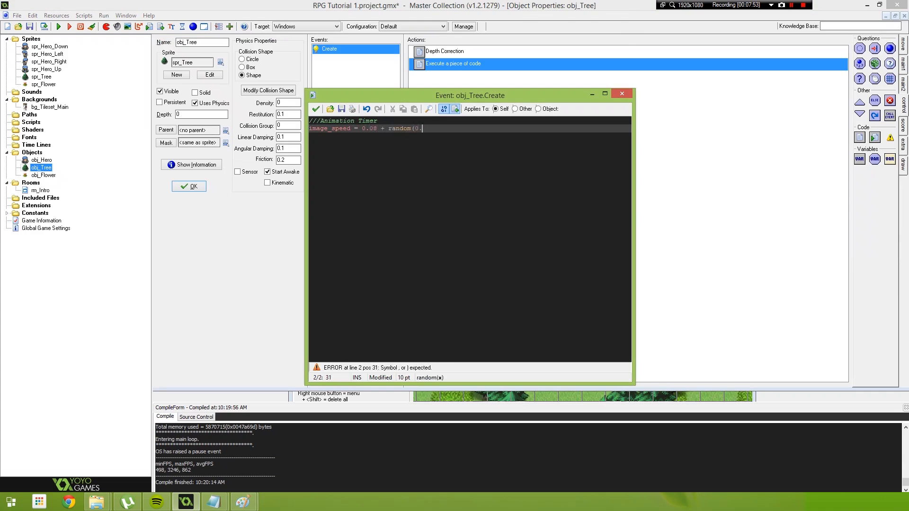
{"action": "type", "text": "03)"}
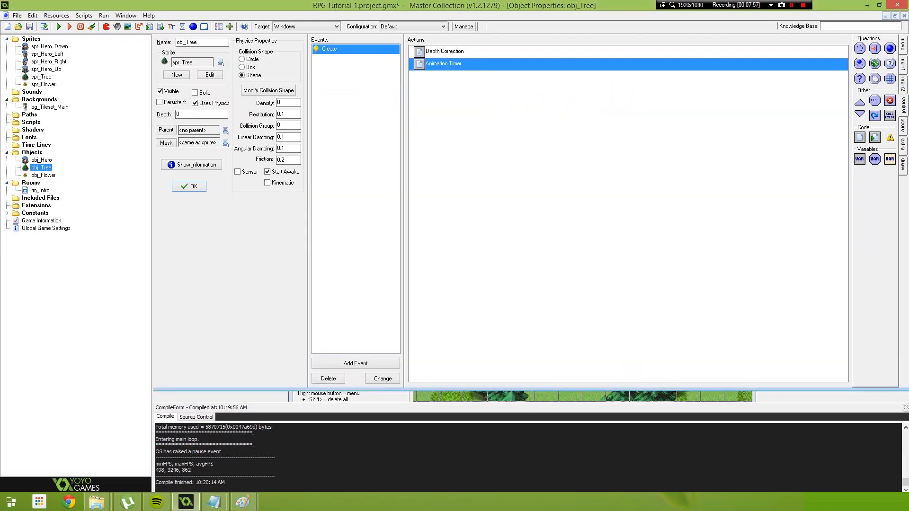
Add image_index = random(5); to the Animation Timer code.
{"action": "double_click", "coordinate": [443, 63]}
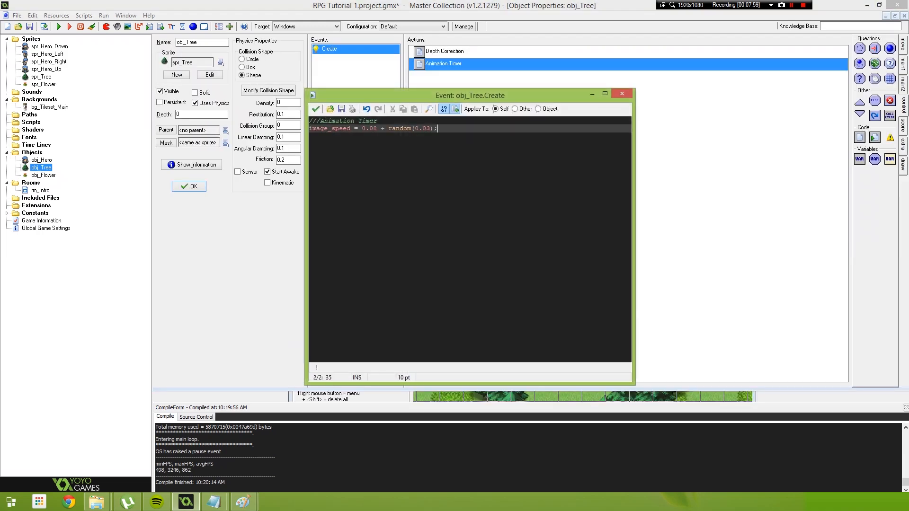
{"action": "type", "text": "image_index ="}
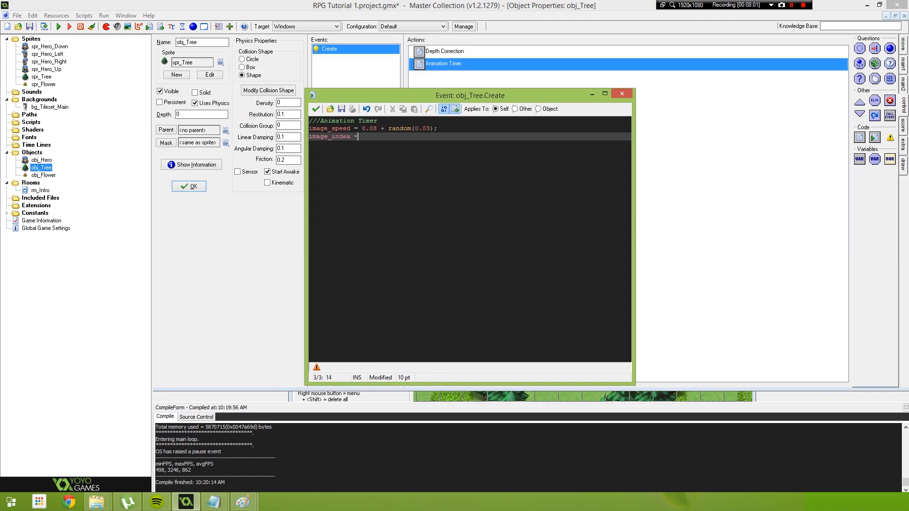
{"action": "type", "text": "random("}
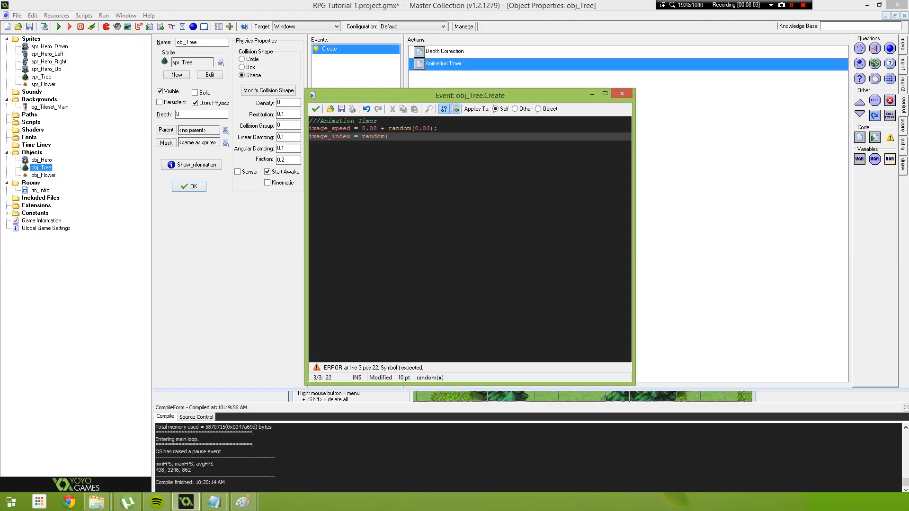
{"action": "type", "text": "5)"}
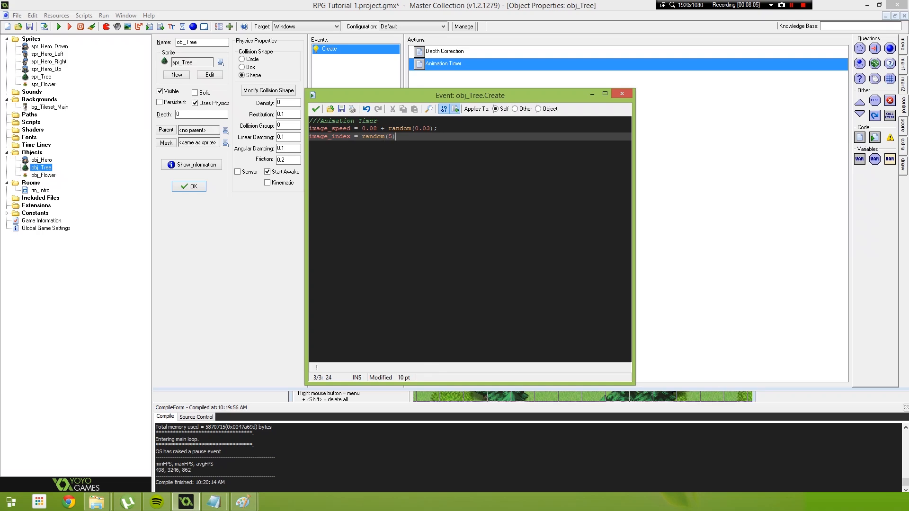
{"action": "type", "text": ";"}
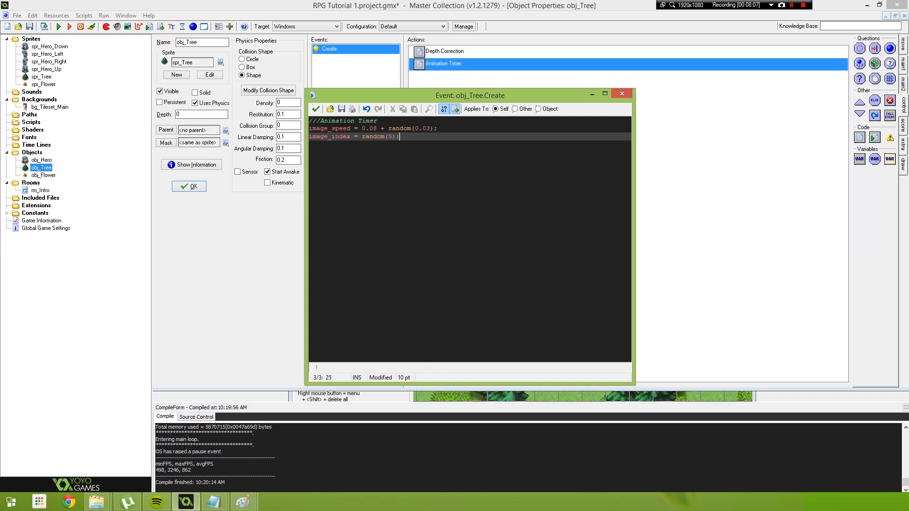
{"action": "mouse_move", "coordinate": [315, 109]}
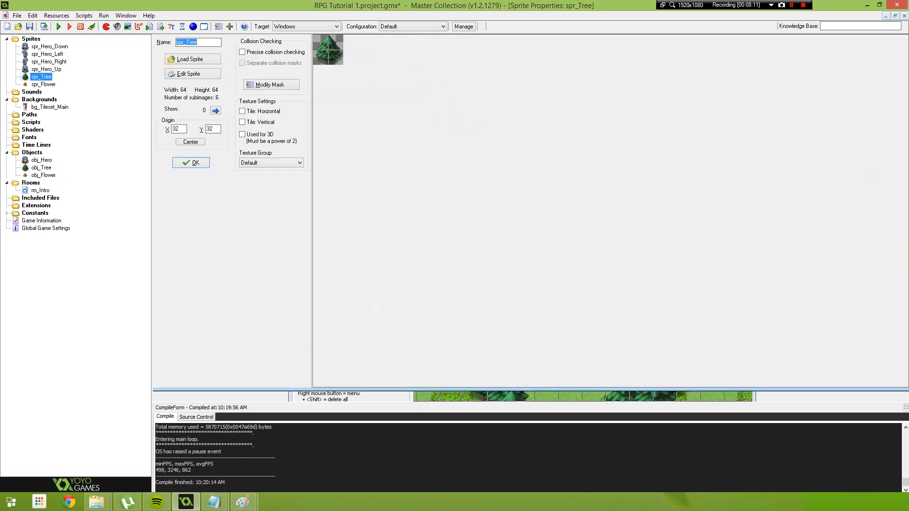
Verify spr_Tree's six frames (image 0–5) and launch a test run.
{"action": "left_click", "coordinate": [191, 74]}
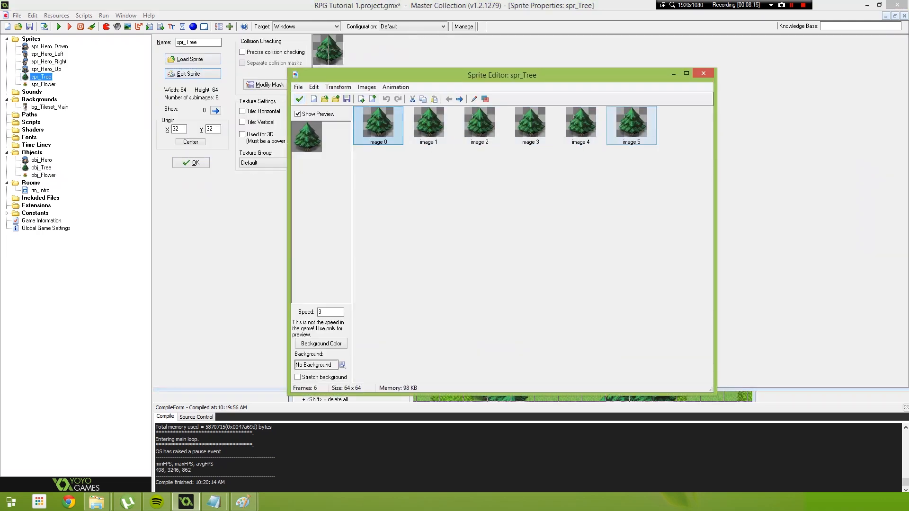
{"action": "left_click", "coordinate": [703, 73]}
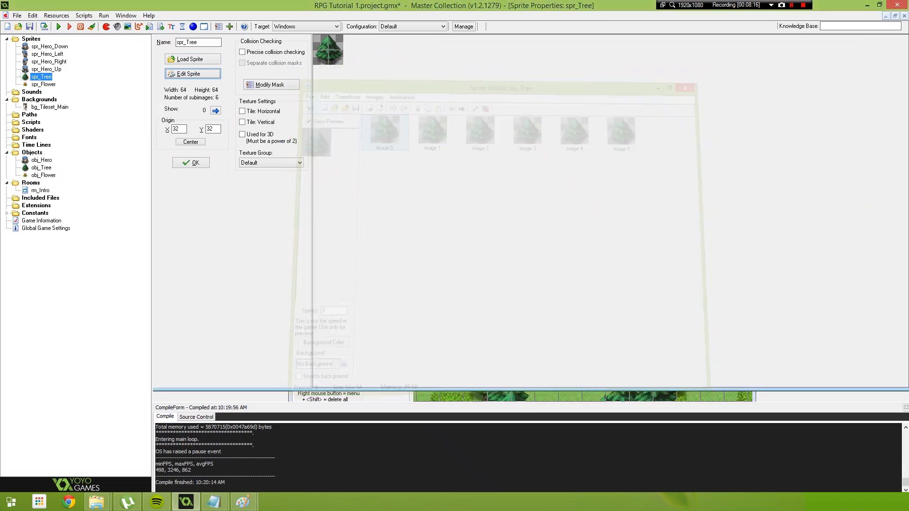
{"action": "left_click", "coordinate": [684, 88]}
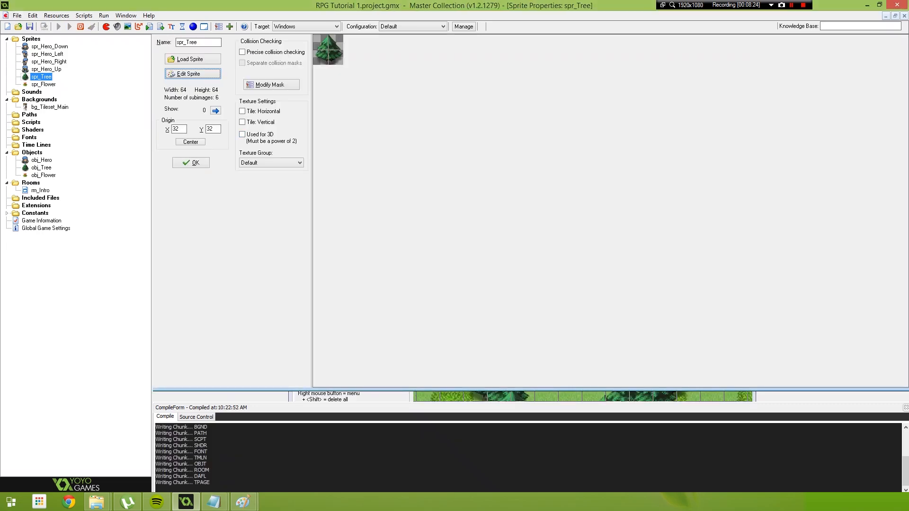
{"action": "left_click", "coordinate": [59, 26]}
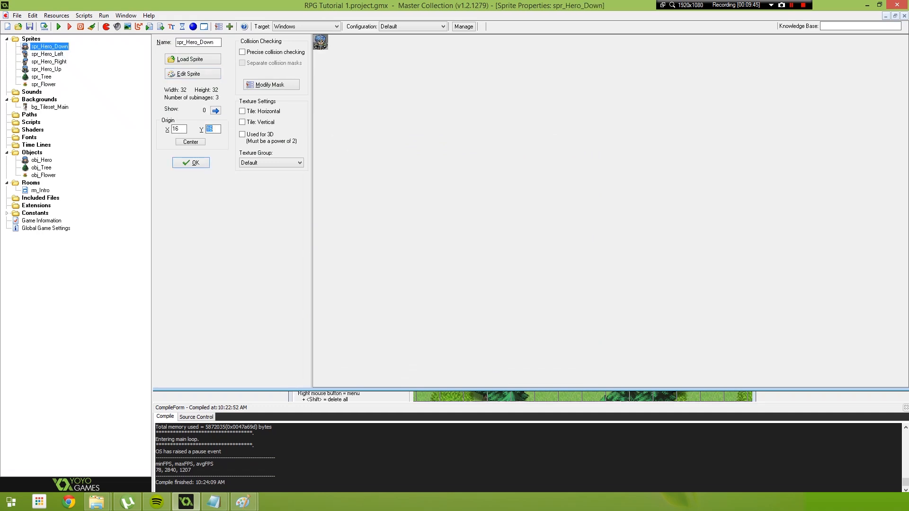
Confirm spr_Hero_Down's new foot origin and run the game to test it.
{"action": "left_click", "coordinate": [189, 141]}
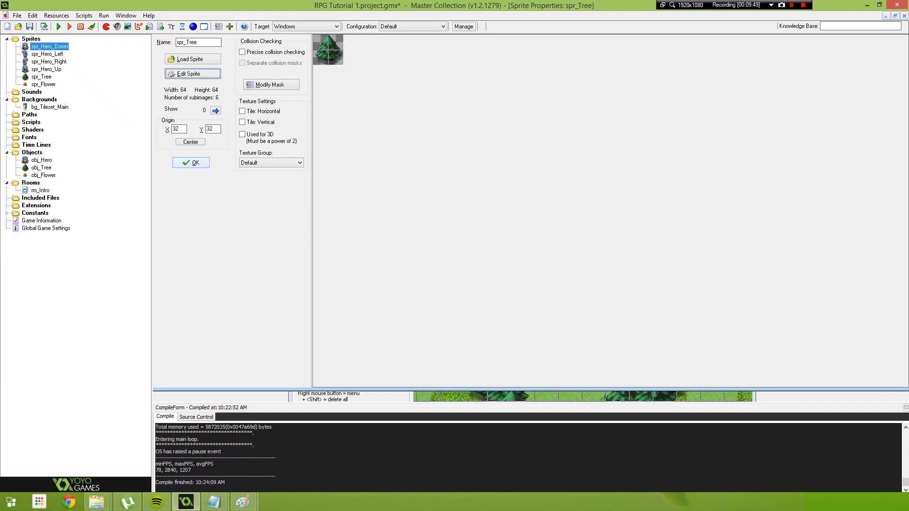
{"action": "left_click", "coordinate": [48, 53]}
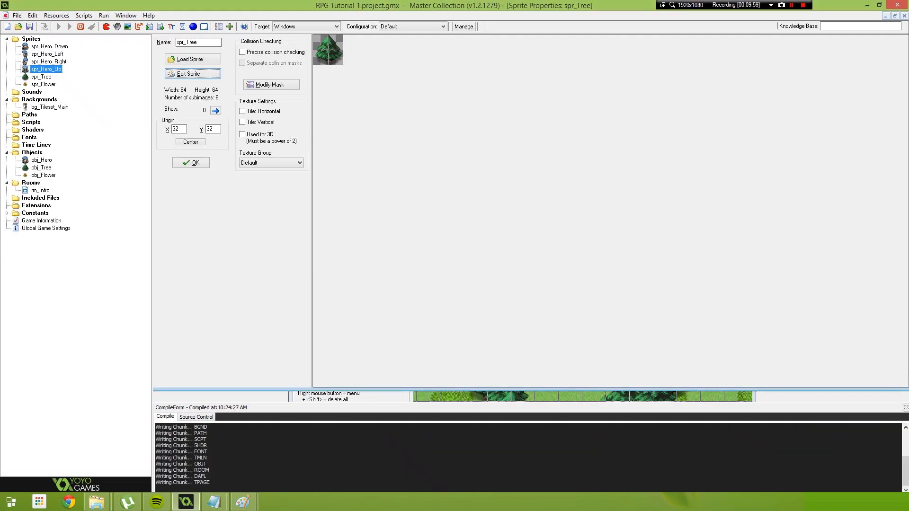
{"action": "left_click", "coordinate": [69, 27]}
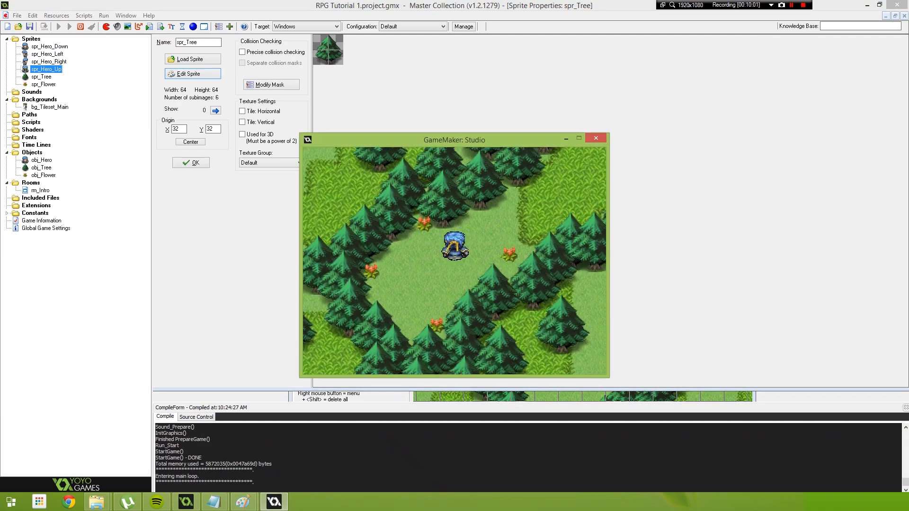